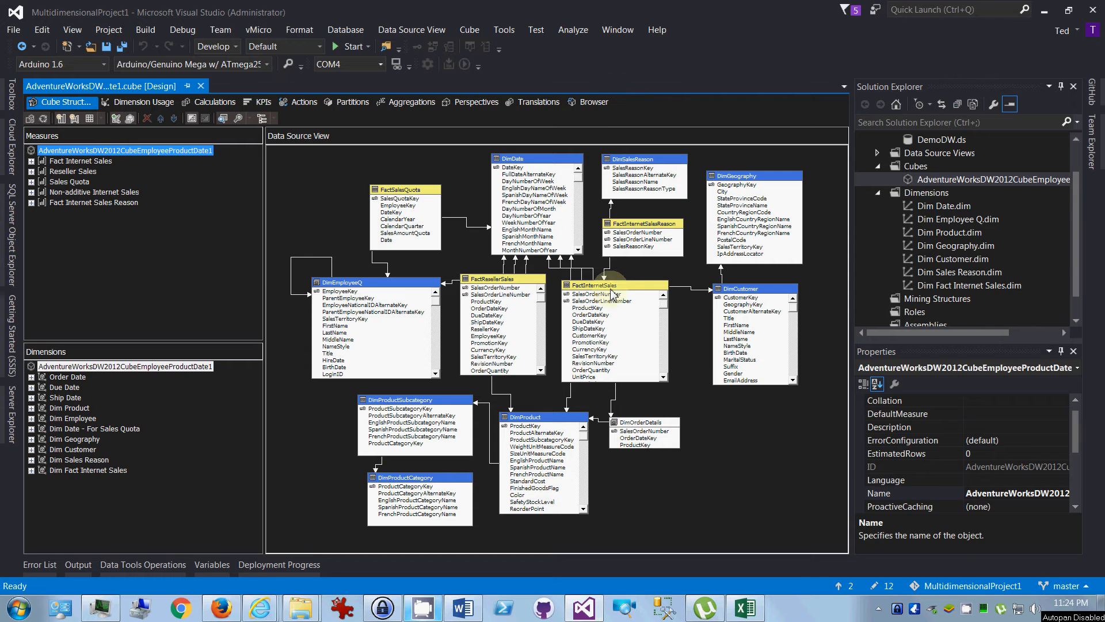
Inspect the FactInternetSales, DimSalesReason and FactInternetSalesReason tables in the cube's Data Source View diagram.
{"action": "left_click", "coordinate": [594, 285]}
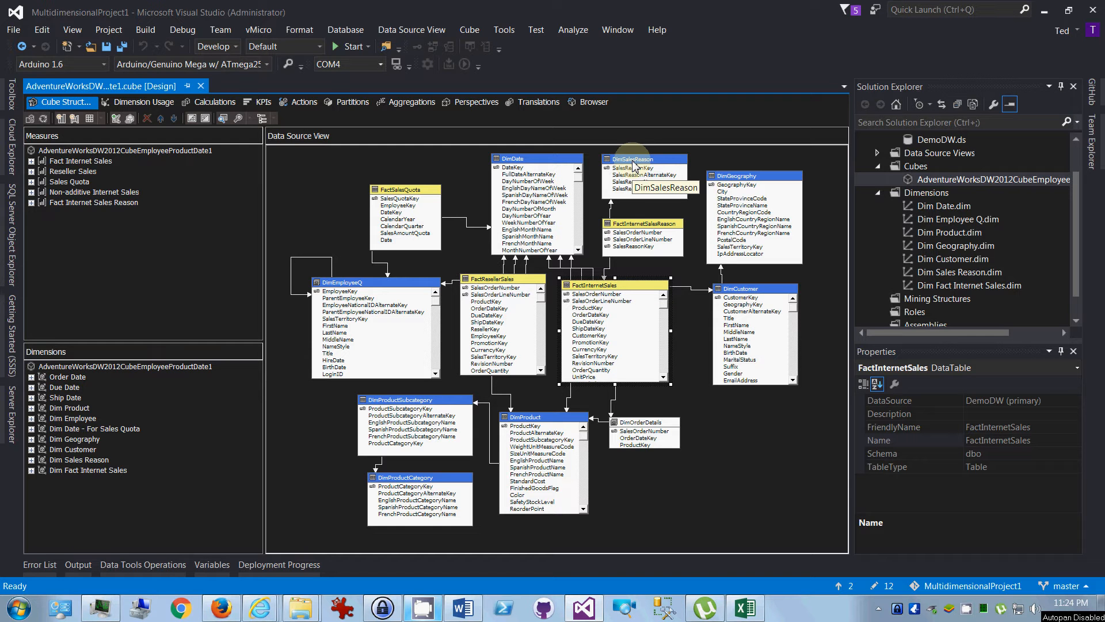
{"action": "left_click", "coordinate": [645, 158]}
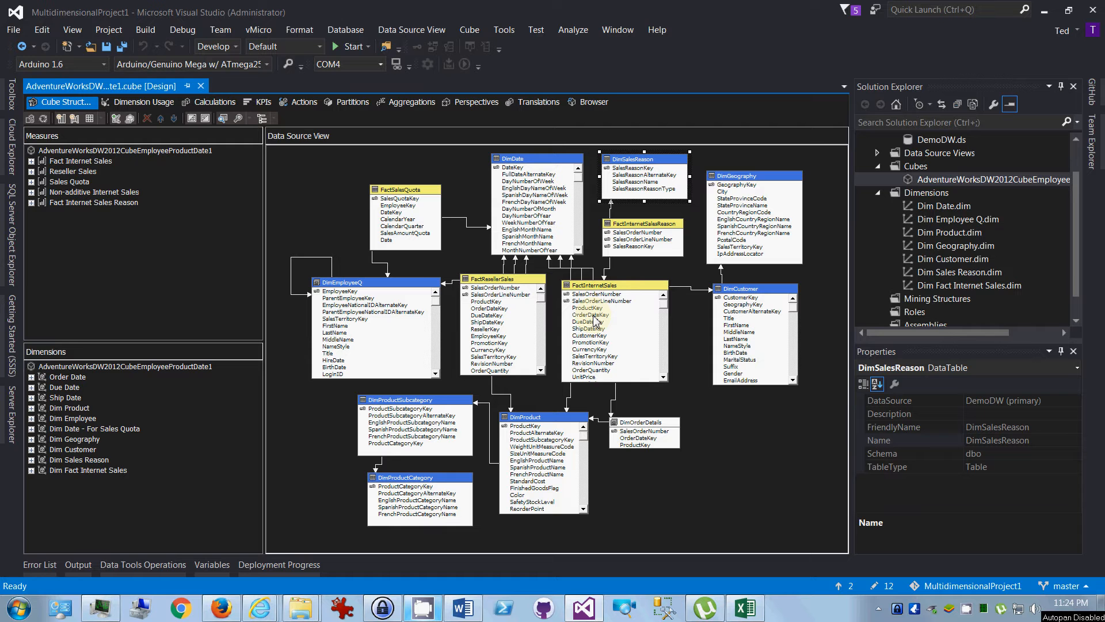
{"action": "mouse_move", "coordinate": [595, 285]}
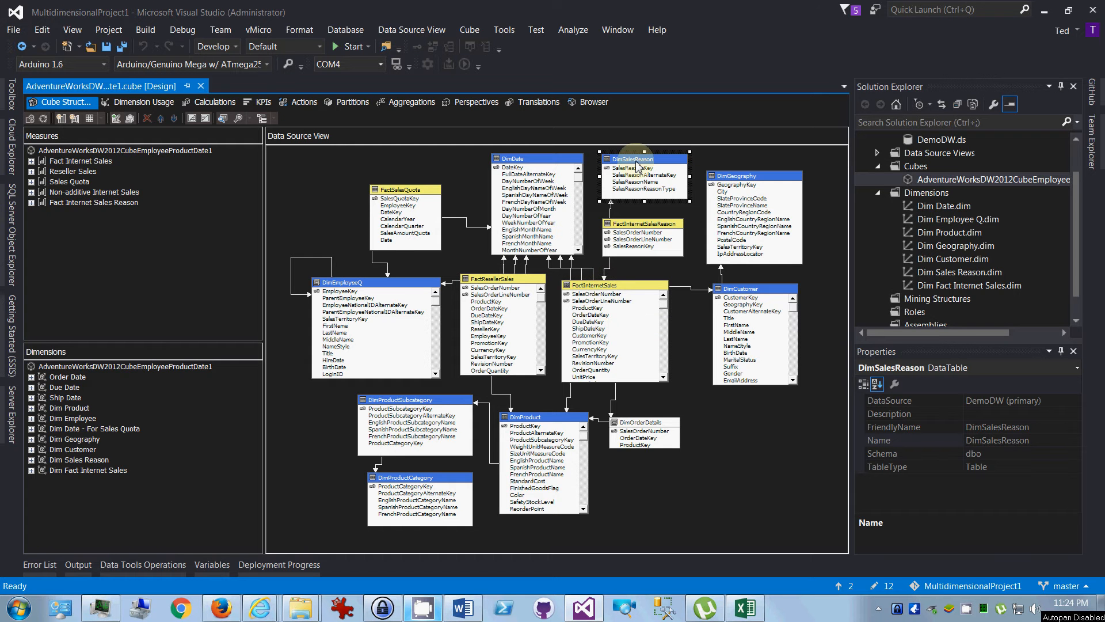
{"action": "mouse_move", "coordinate": [636, 168]}
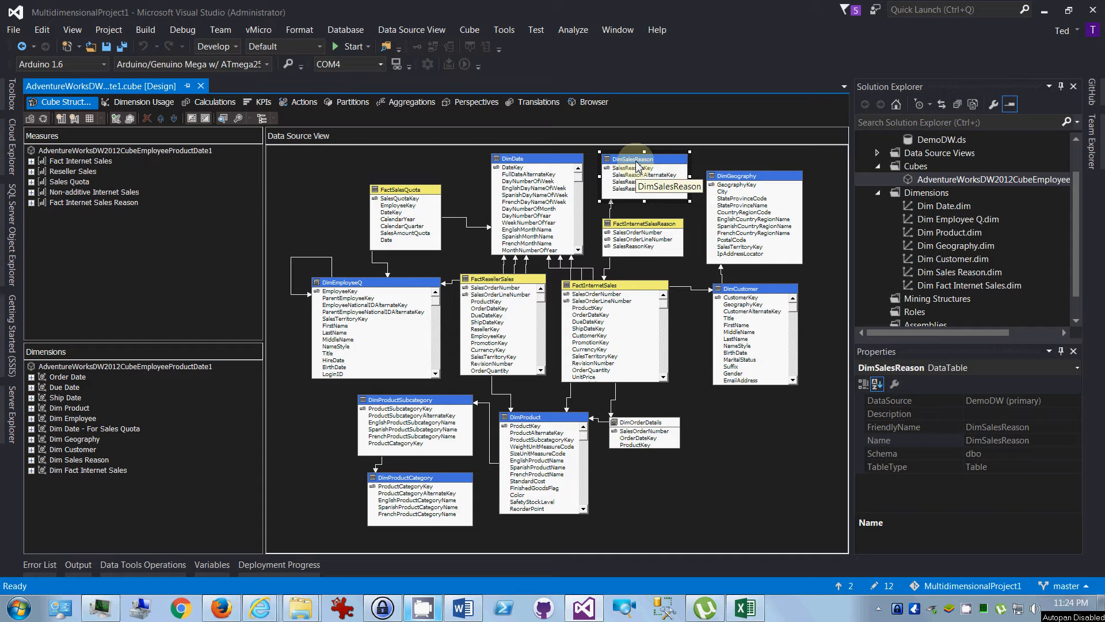
{"action": "left_click", "coordinate": [598, 285]}
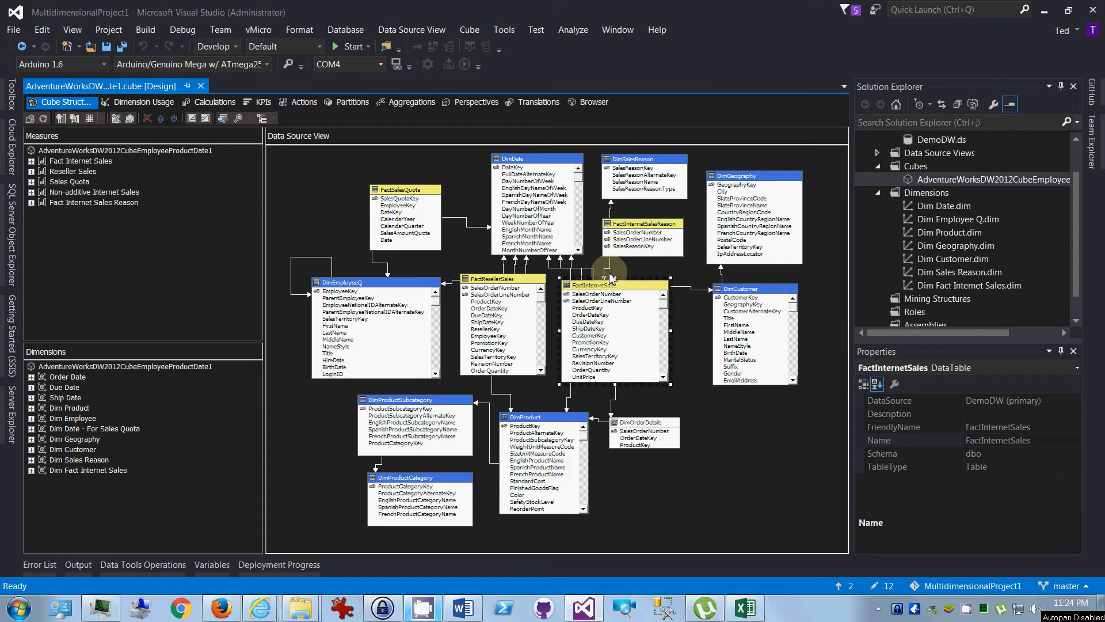
{"action": "left_click", "coordinate": [643, 159]}
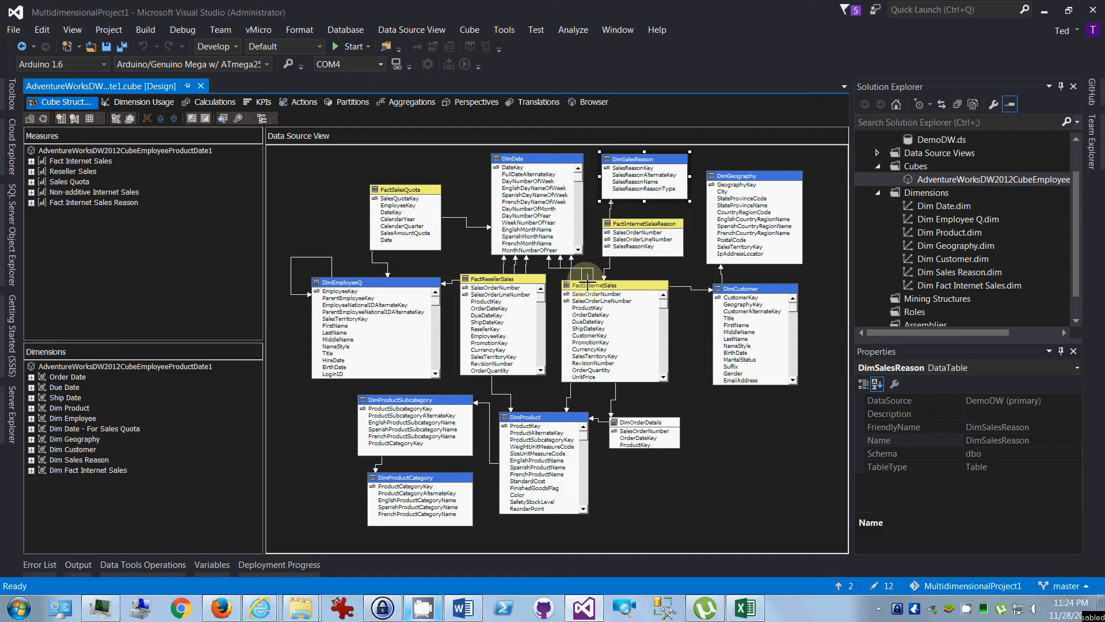
{"action": "mouse_move", "coordinate": [594, 293]}
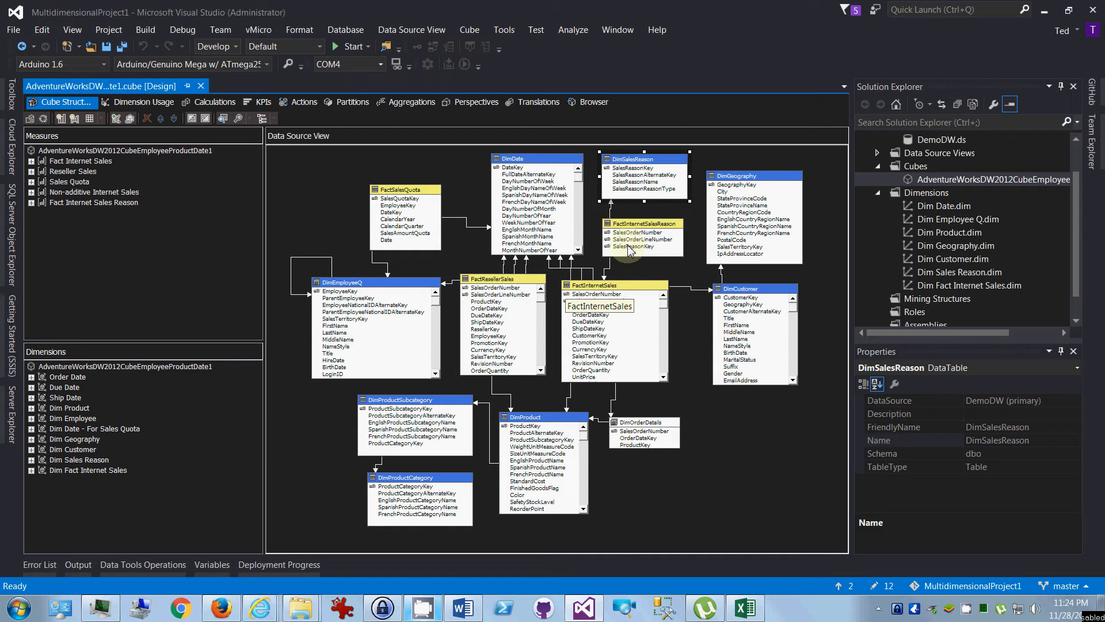
{"action": "left_click", "coordinate": [643, 224]}
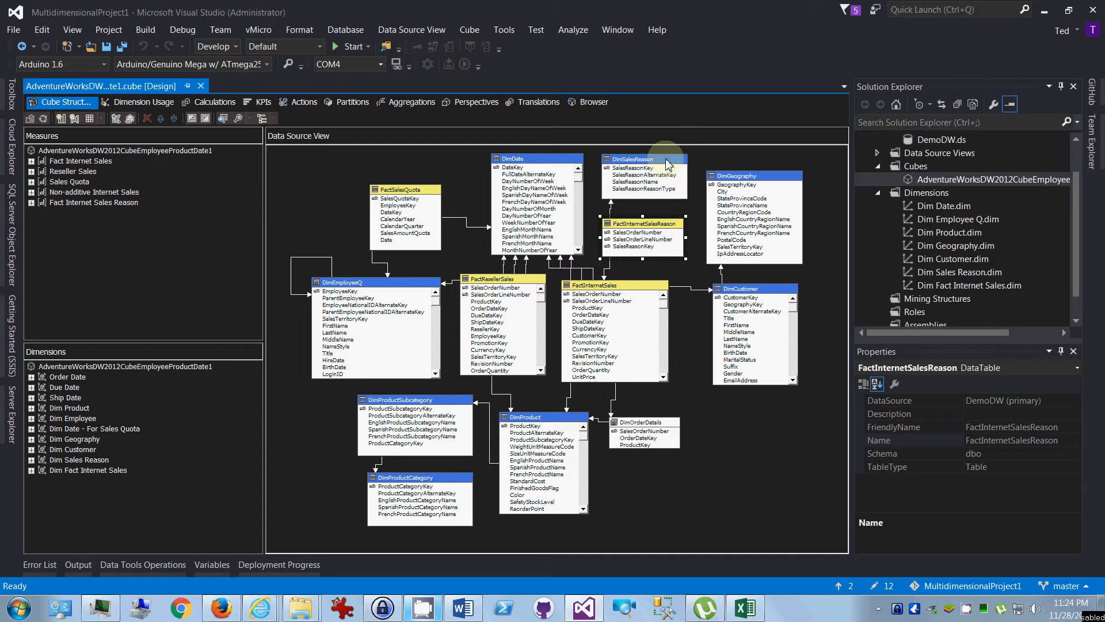
{"action": "left_click", "coordinate": [594, 286]}
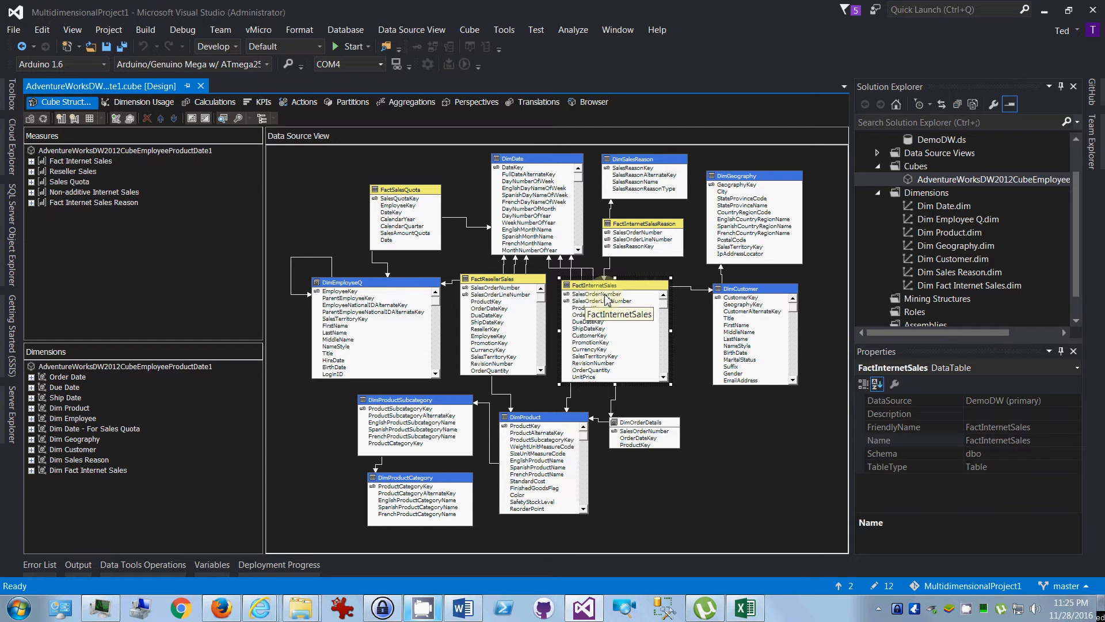
{"action": "mouse_move", "coordinate": [620, 292]}
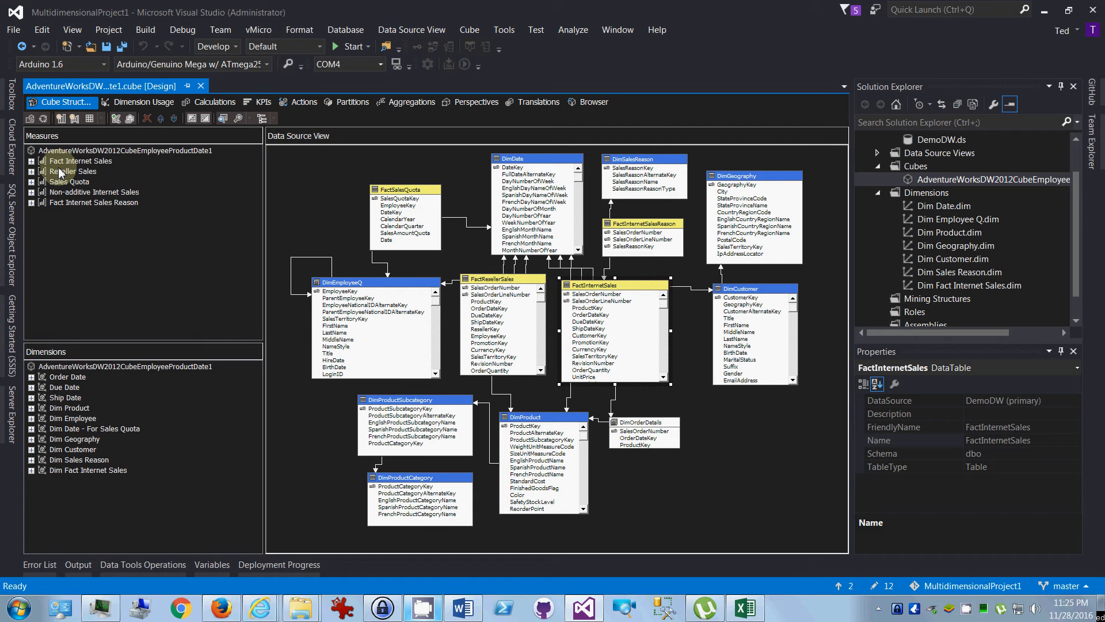
Review the Fact Internet Sales measure group, then the Dim Fact Internet Sales dimension and its Sales Order Number attribute.
{"action": "left_click", "coordinate": [72, 160]}
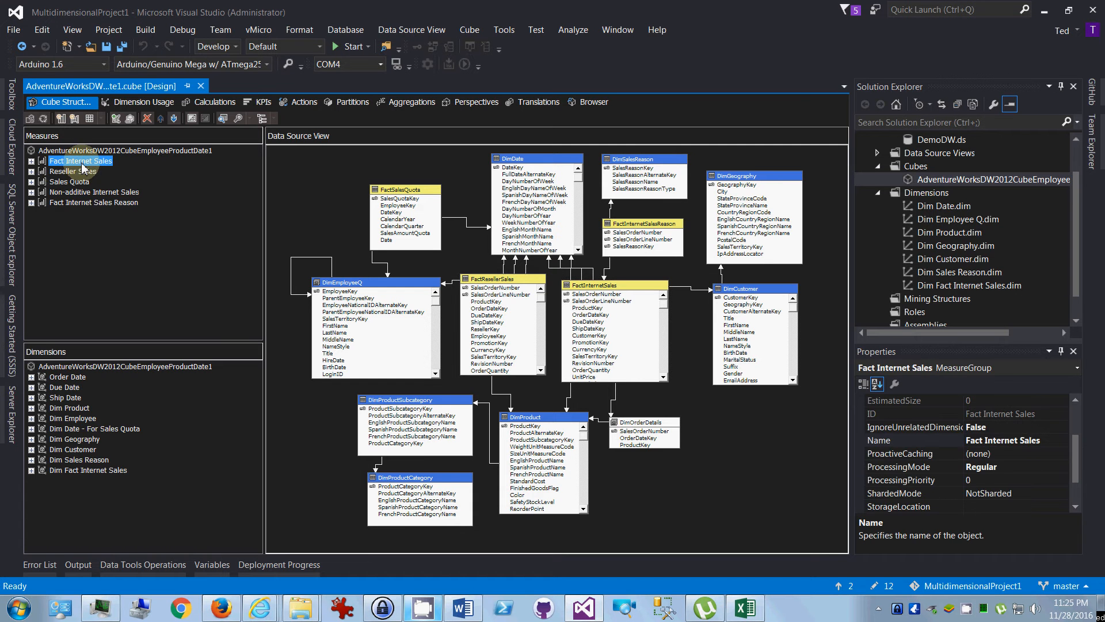
{"action": "left_click", "coordinate": [594, 285]}
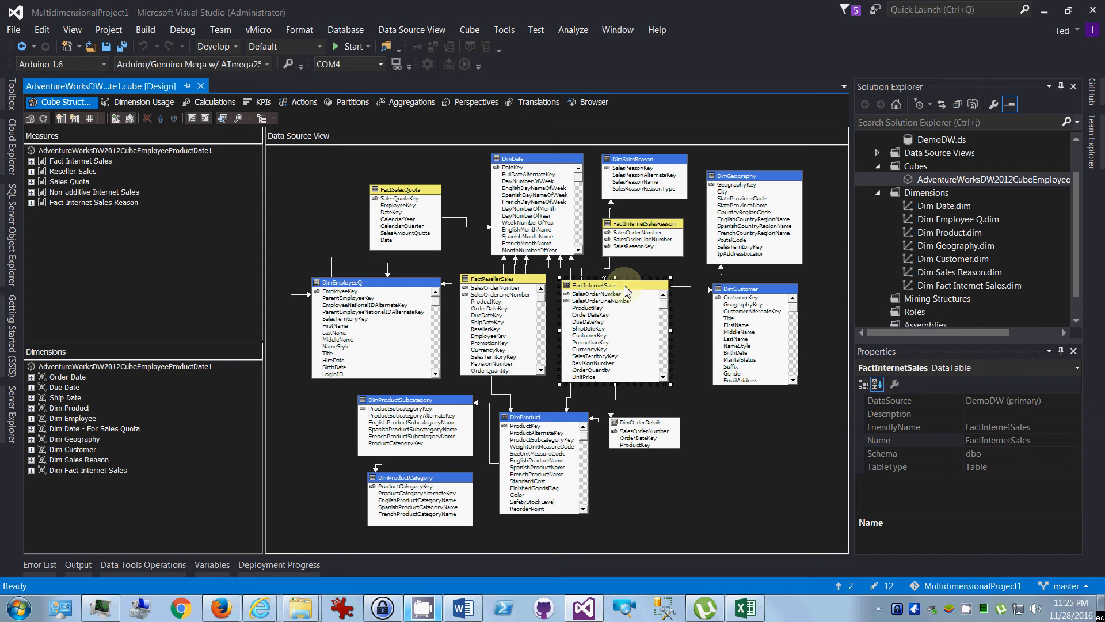
{"action": "left_click", "coordinate": [71, 160]}
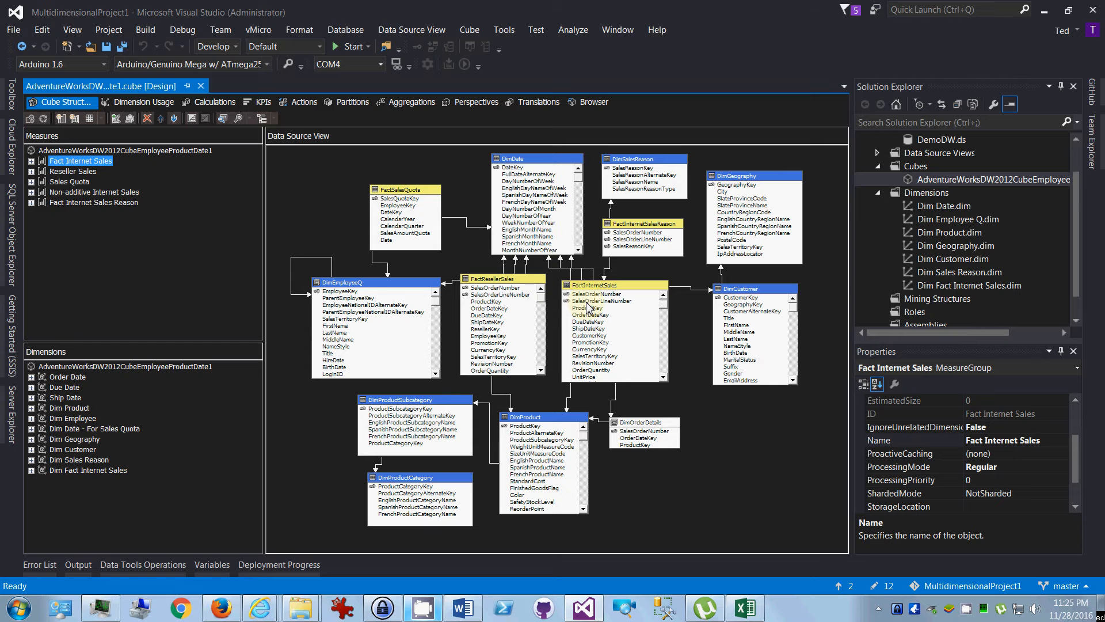
{"action": "mouse_move", "coordinate": [886, 309]}
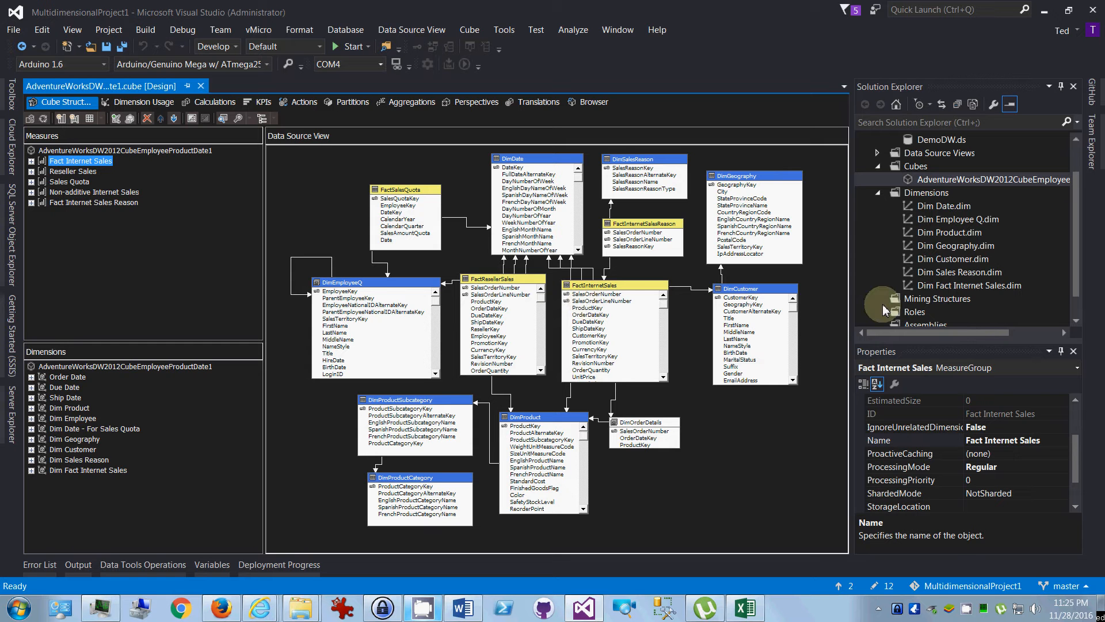
{"action": "left_click", "coordinate": [969, 285]}
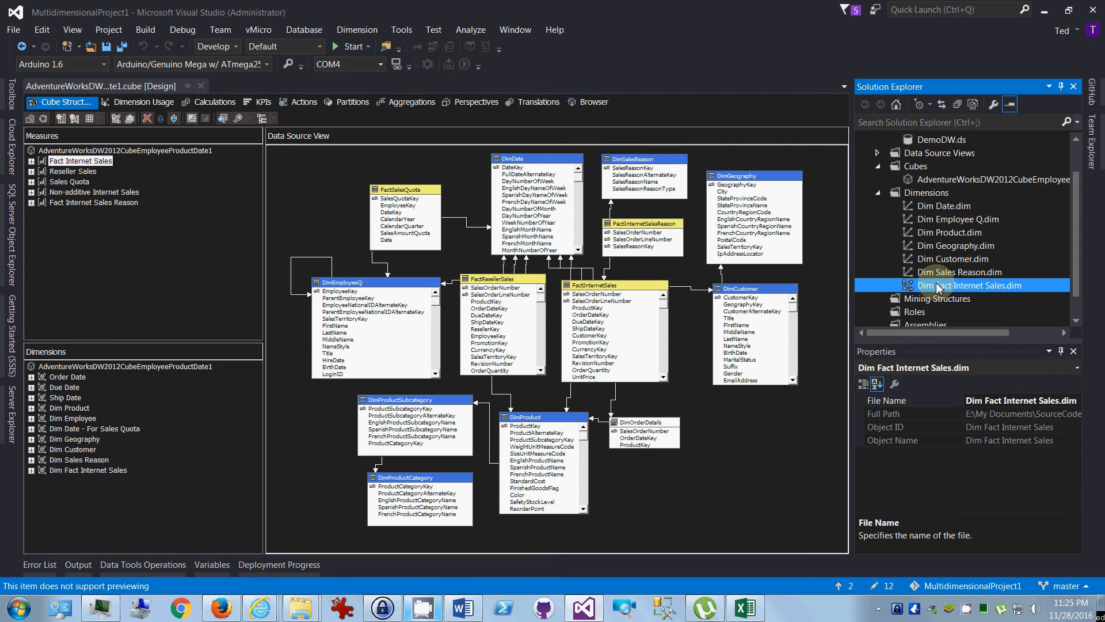
{"action": "double_click", "coordinate": [975, 285]}
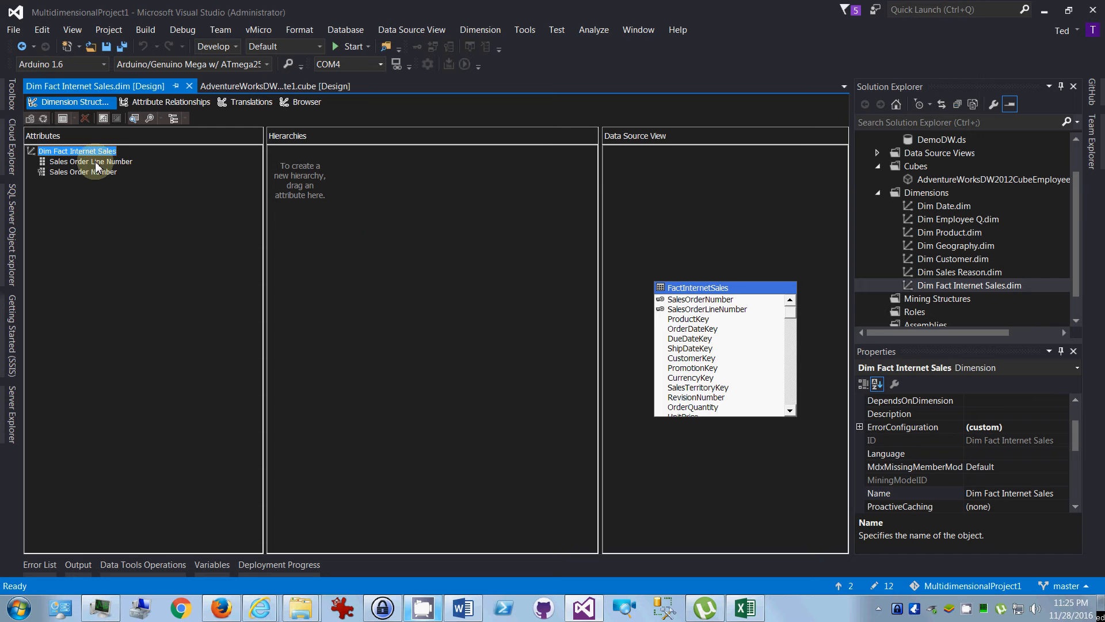
{"action": "left_click", "coordinate": [82, 172]}
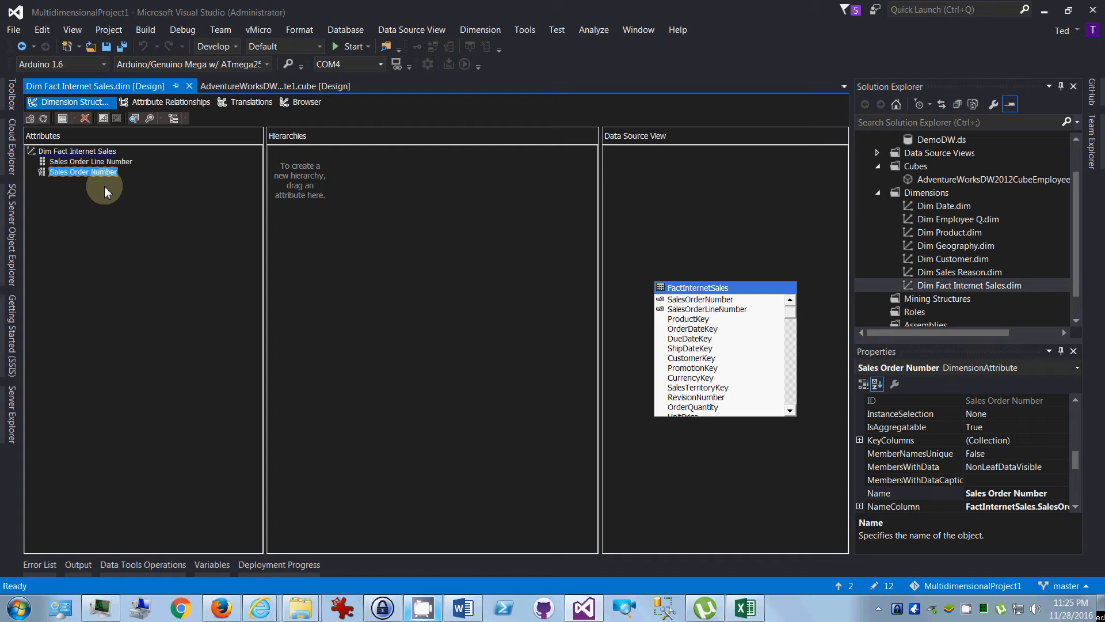
{"action": "mouse_move", "coordinate": [131, 183]}
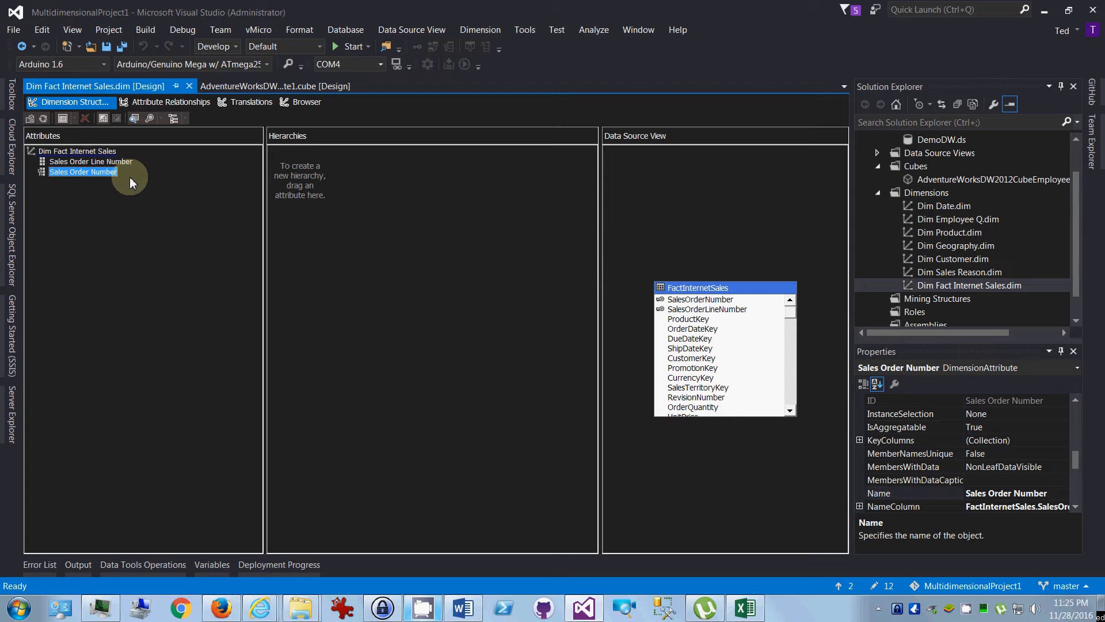
{"action": "left_click", "coordinate": [68, 151]}
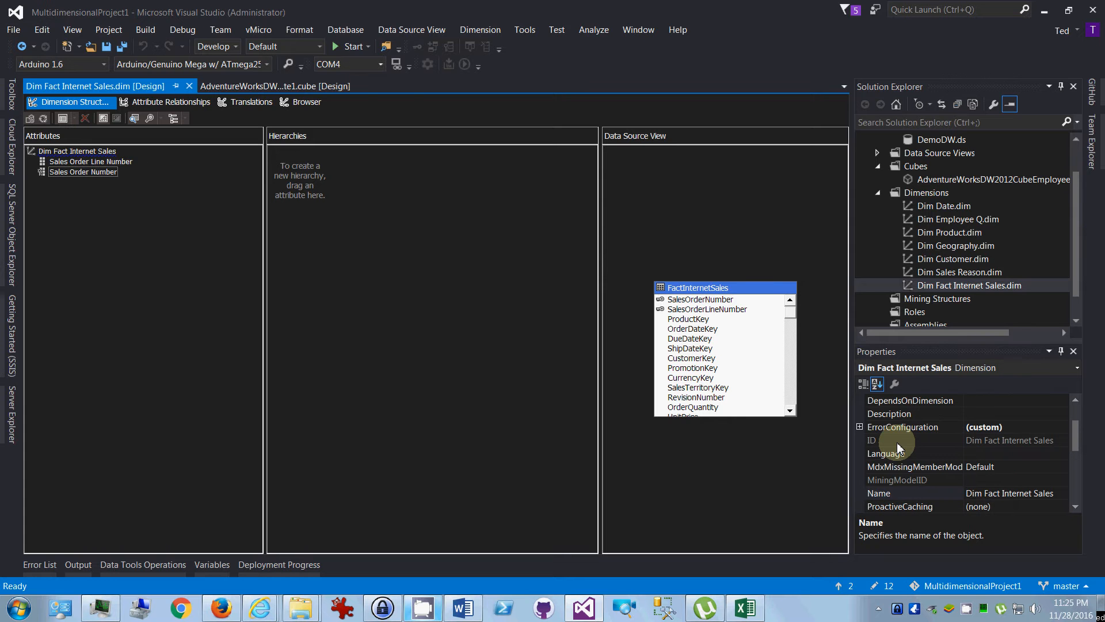
{"action": "mouse_move", "coordinate": [861, 260]}
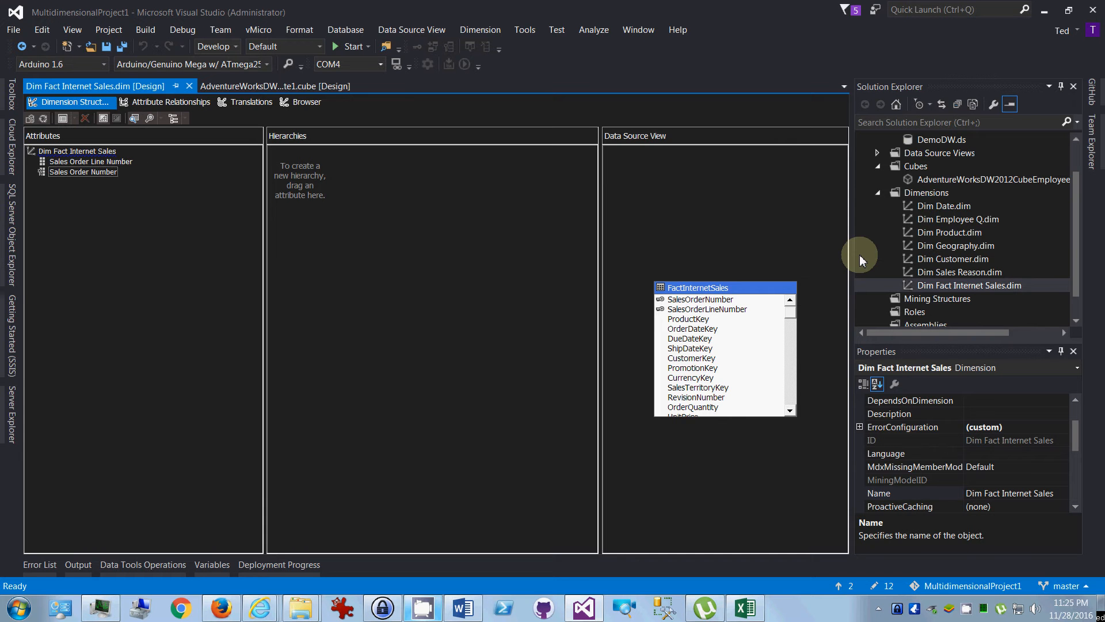
Return to the cube design and select the DimSalesReason table again.
{"action": "left_click", "coordinate": [274, 85]}
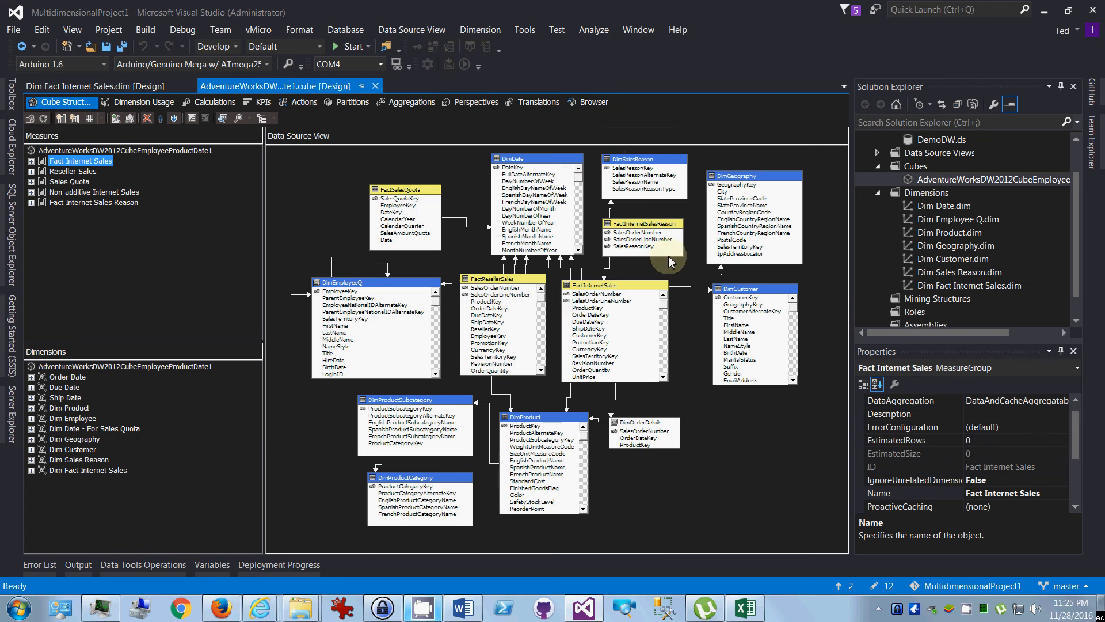
{"action": "left_click", "coordinate": [642, 158]}
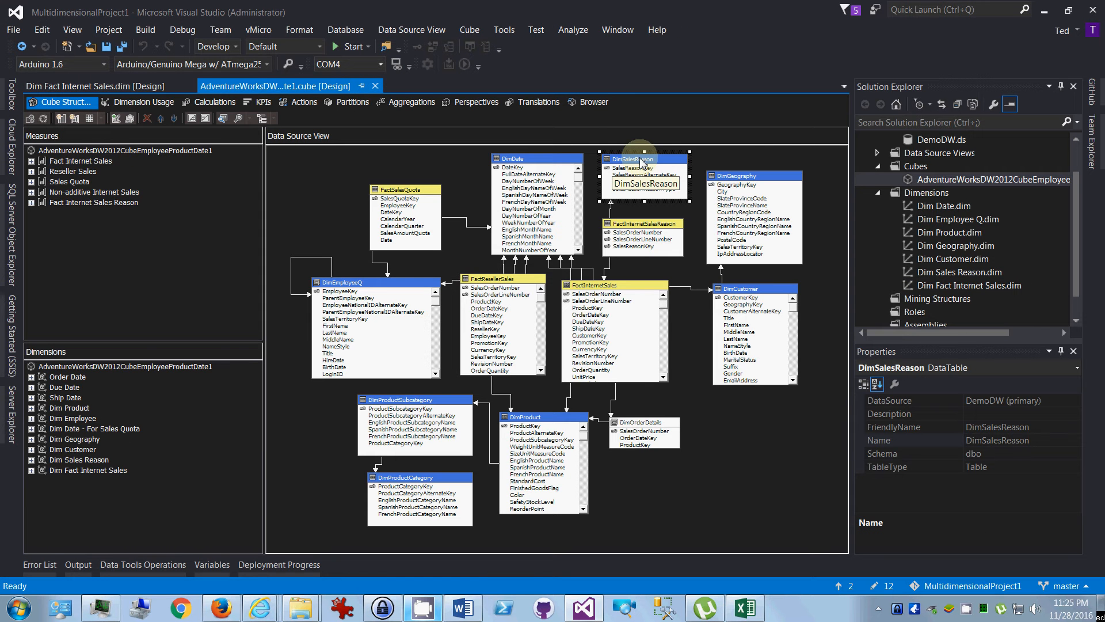
Inspect the Sales Reason Key attribute of Dim Sales Reason, naming from SalesReasonName.
{"action": "double_click", "coordinate": [959, 272]}
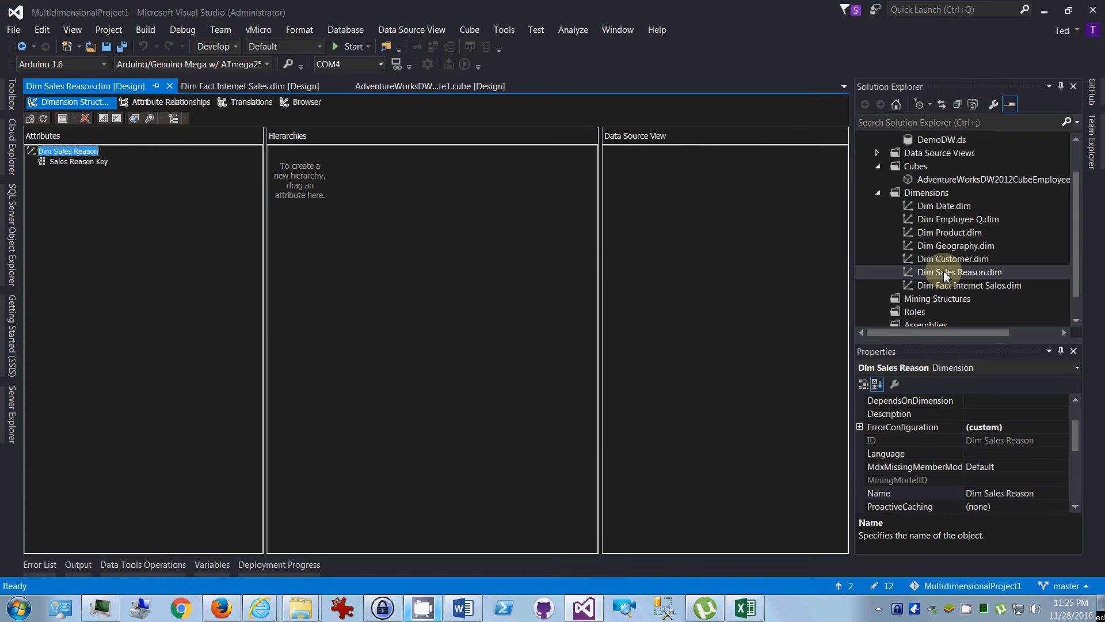
{"action": "left_click", "coordinate": [78, 161]}
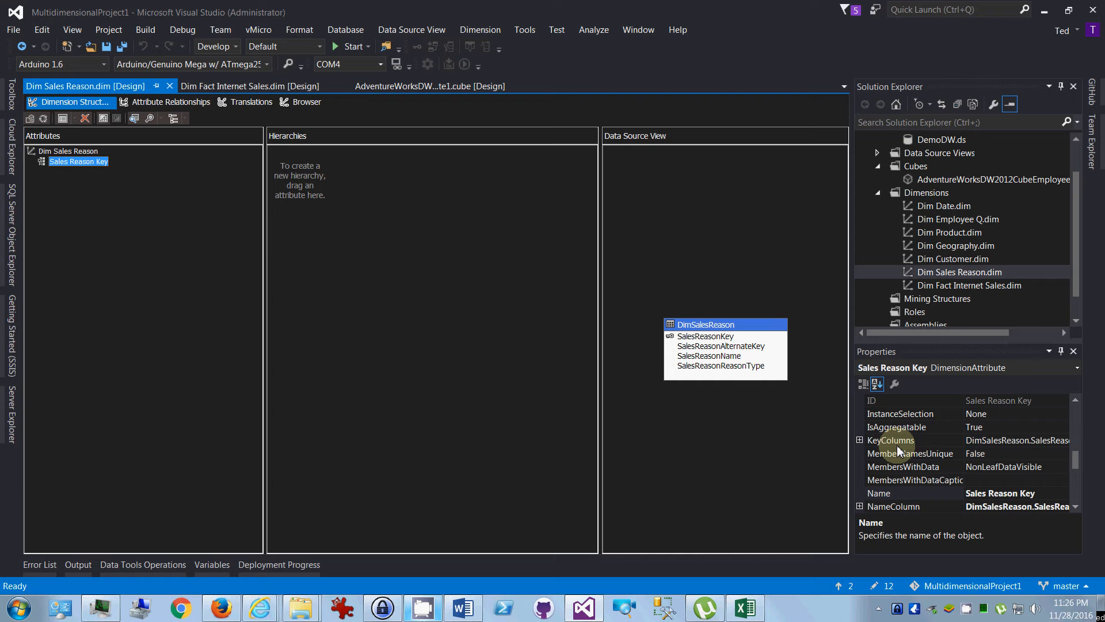
{"action": "mouse_move", "coordinate": [1009, 514]}
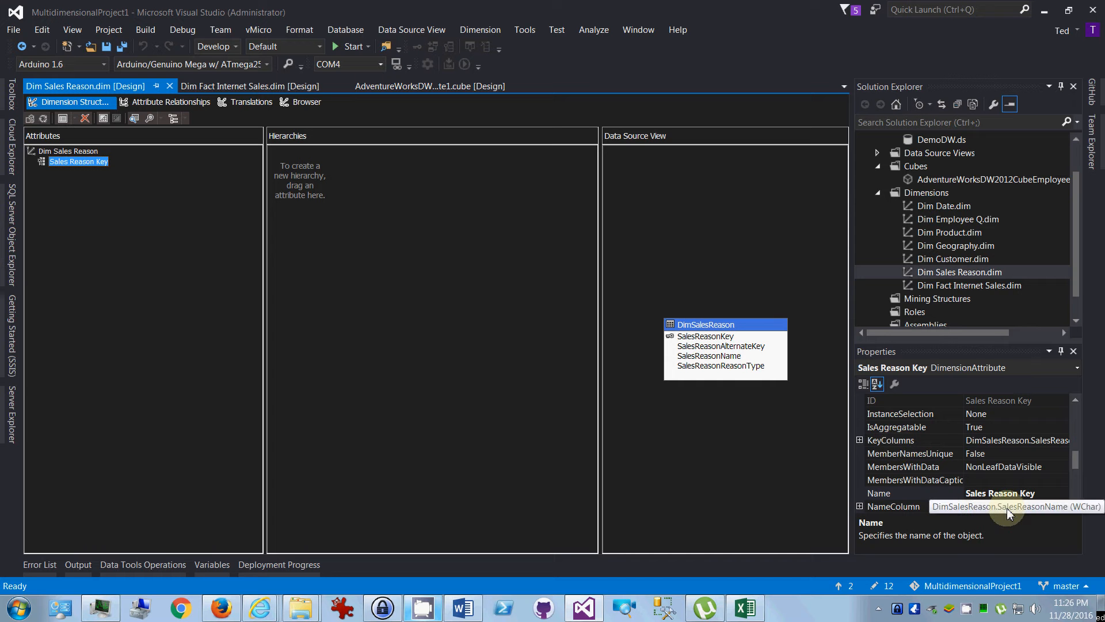
{"action": "mouse_move", "coordinate": [1058, 511]}
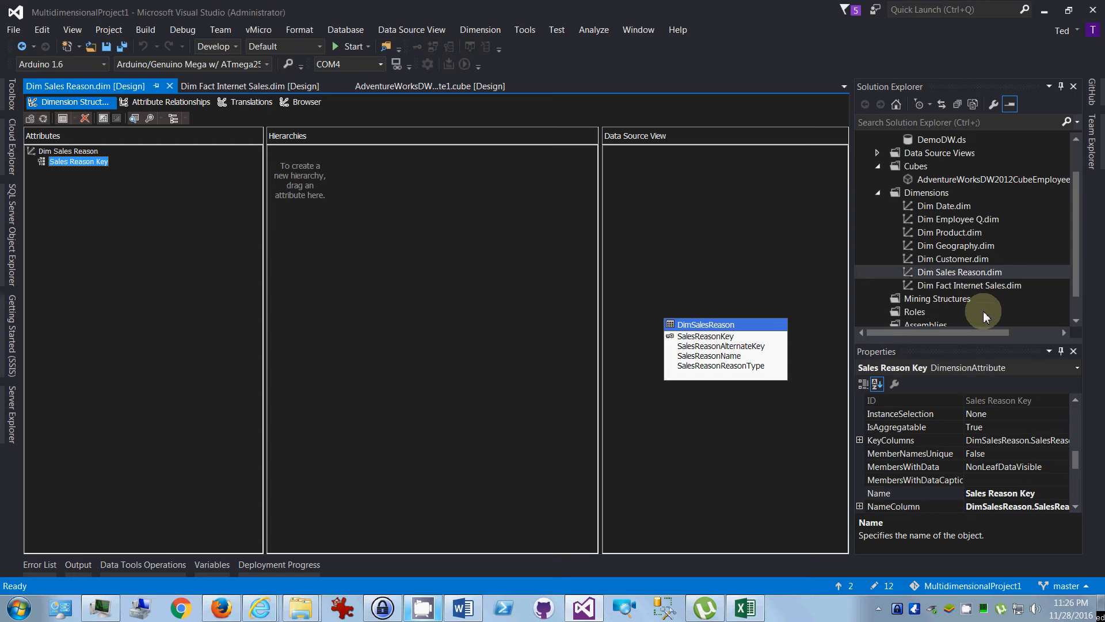
{"action": "left_click", "coordinate": [969, 286]}
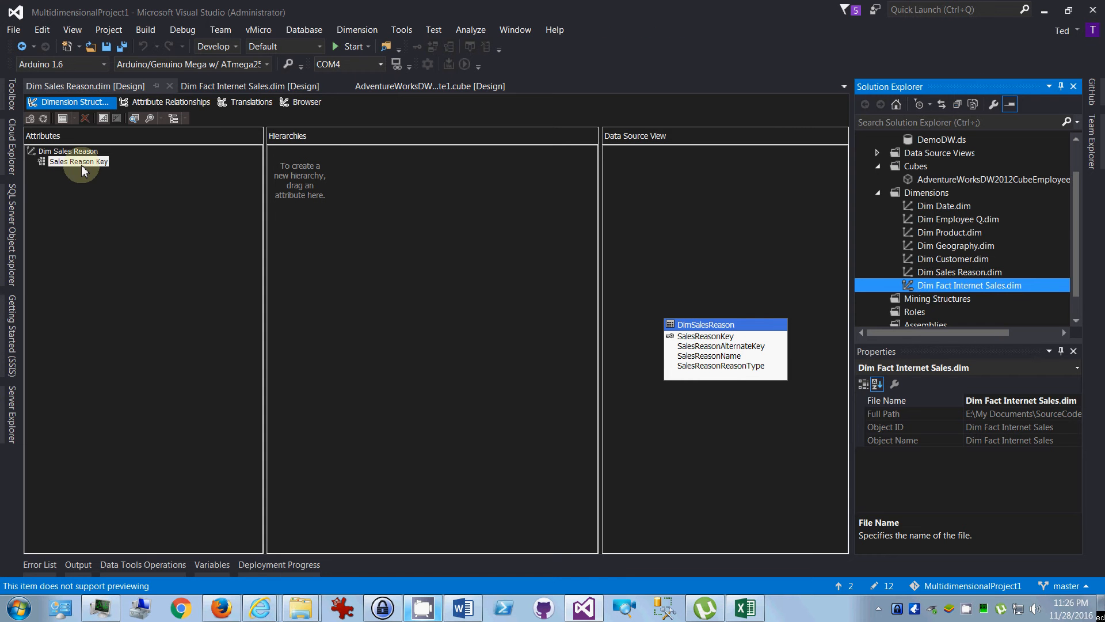
Review the Dim Fact Internet Sales dimension and its Sales Order Line Number attribute properties, then return to the cube.
{"action": "left_click", "coordinate": [249, 86]}
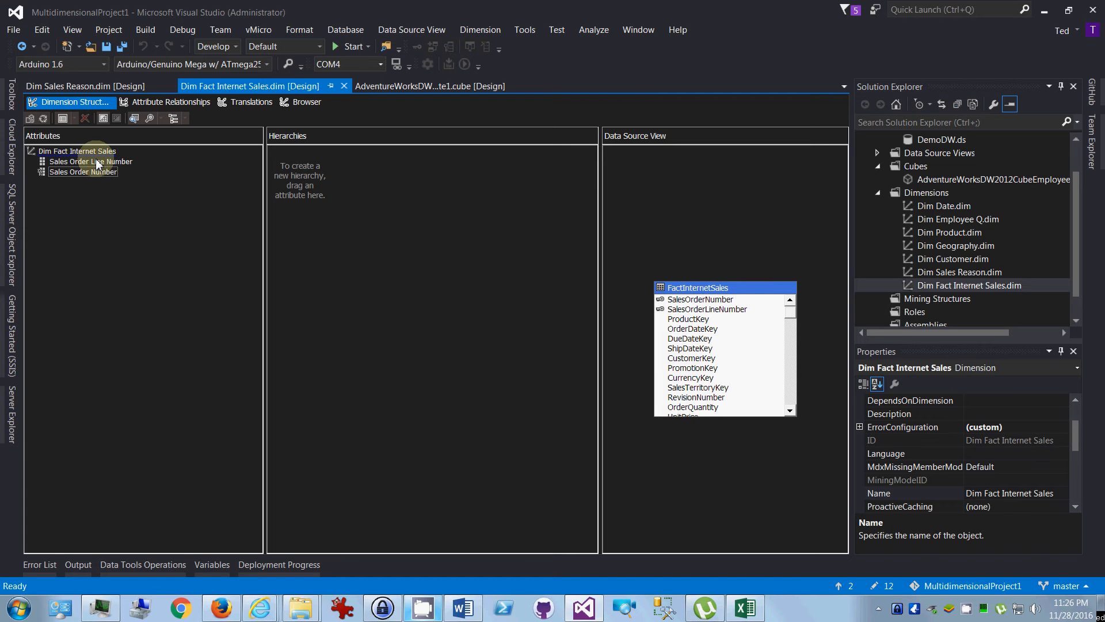
{"action": "left_click", "coordinate": [78, 151]}
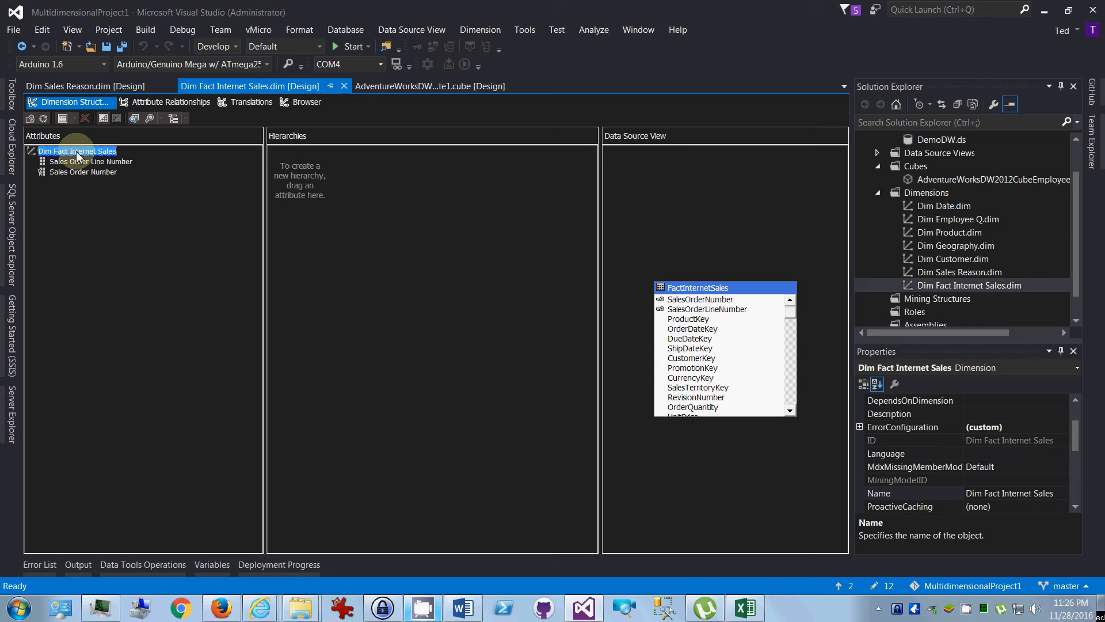
{"action": "left_click", "coordinate": [895, 493]}
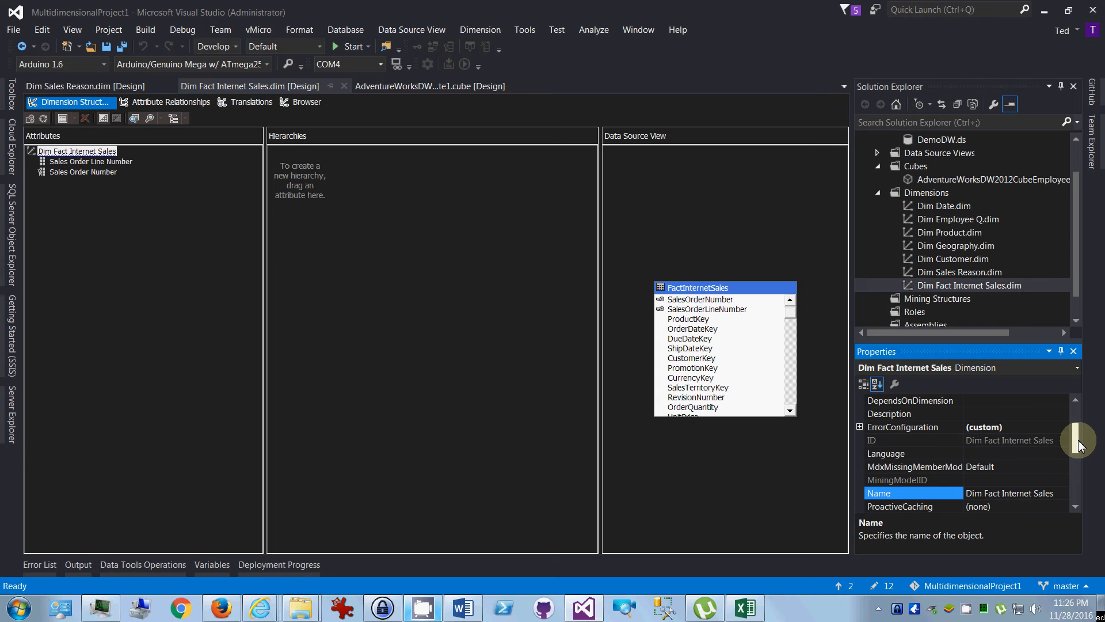
{"action": "scroll", "scroll_direction": "down", "scroll_amount": 3}
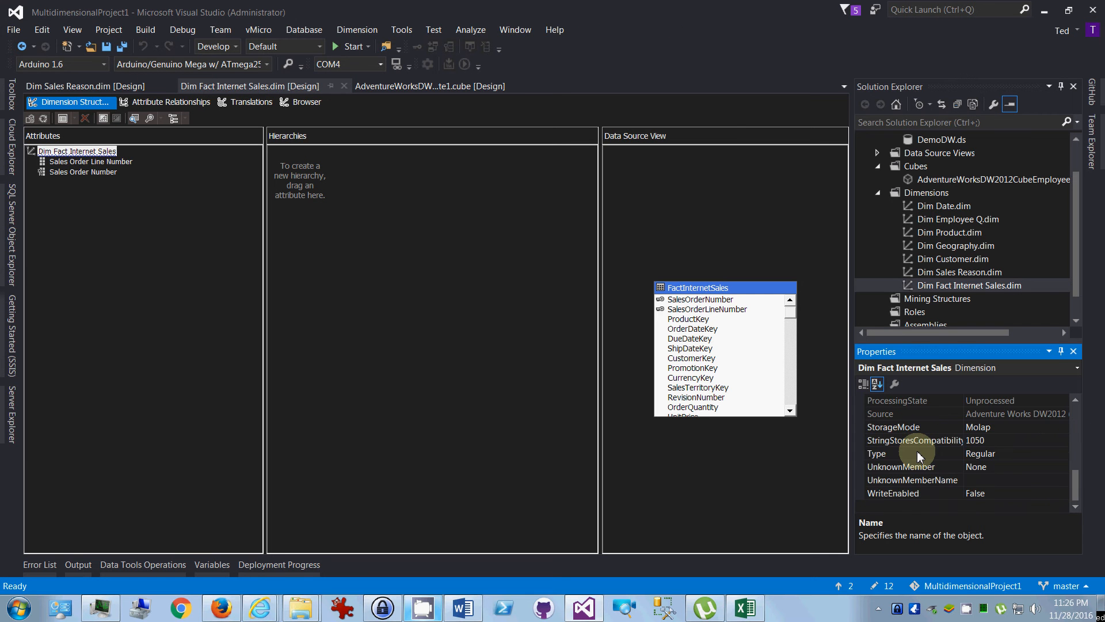
{"action": "left_click", "coordinate": [88, 161]}
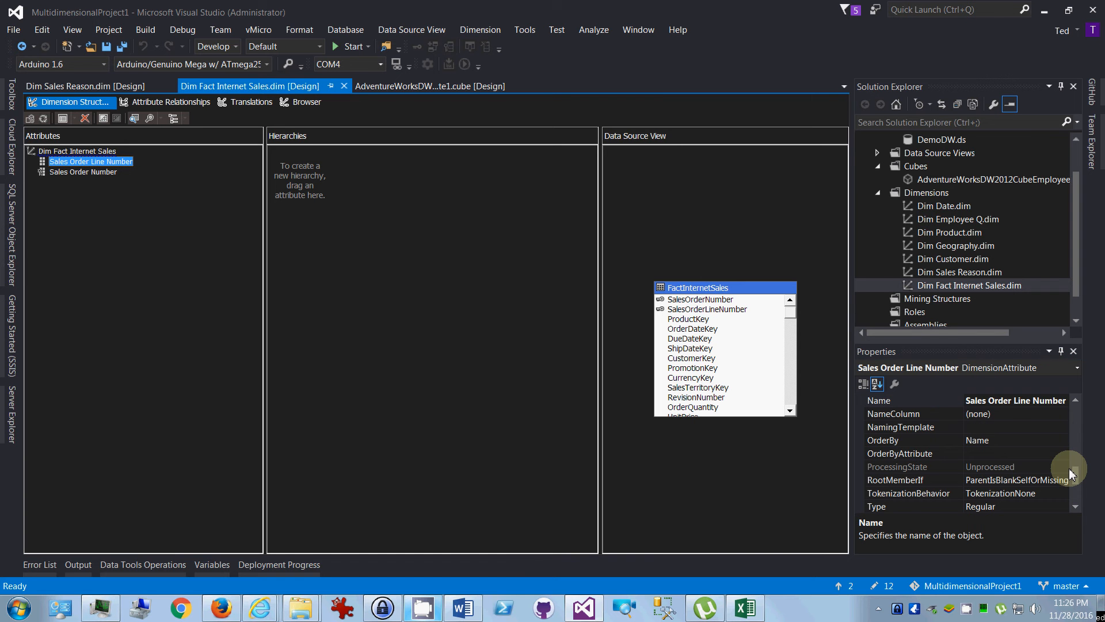
{"action": "scroll", "scroll_direction": "down", "scroll_amount": 3}
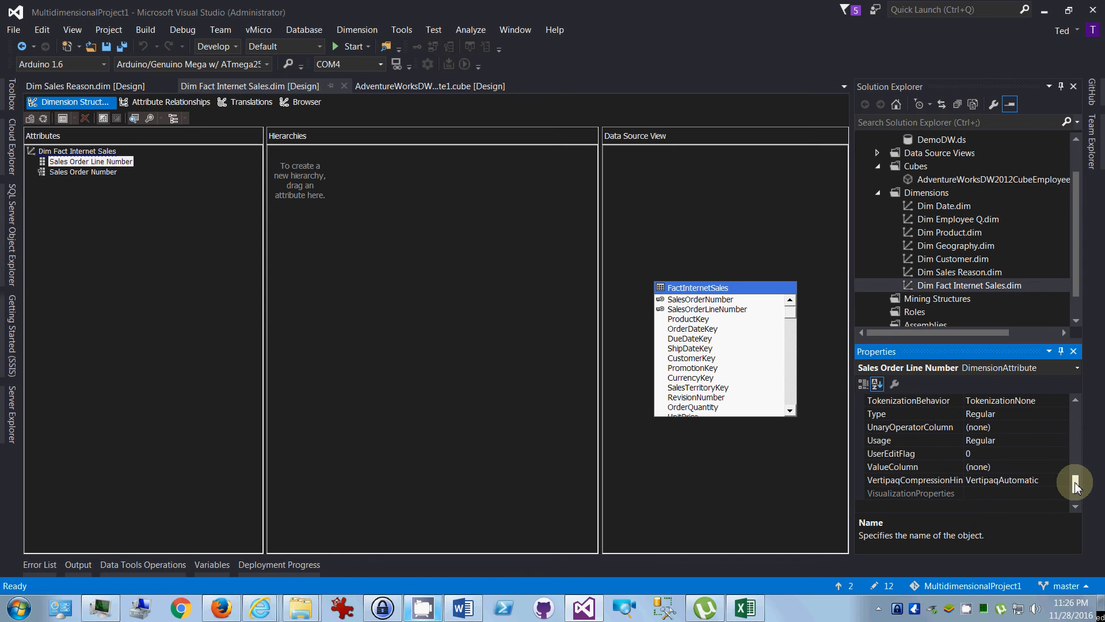
{"action": "mouse_move", "coordinate": [1070, 384]}
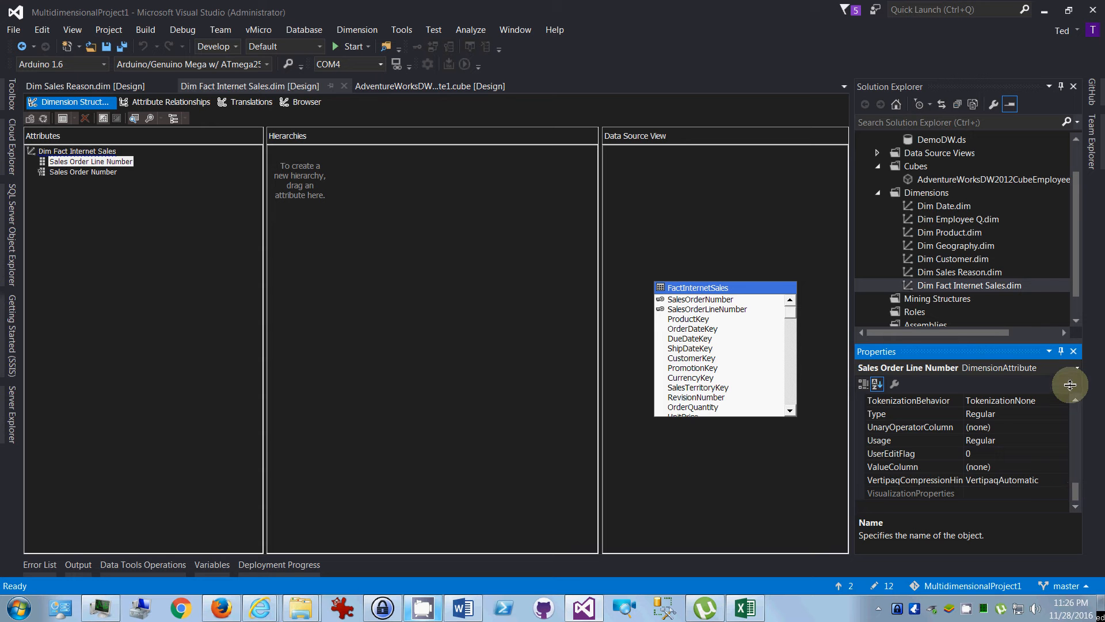
{"action": "left_click", "coordinate": [959, 272]}
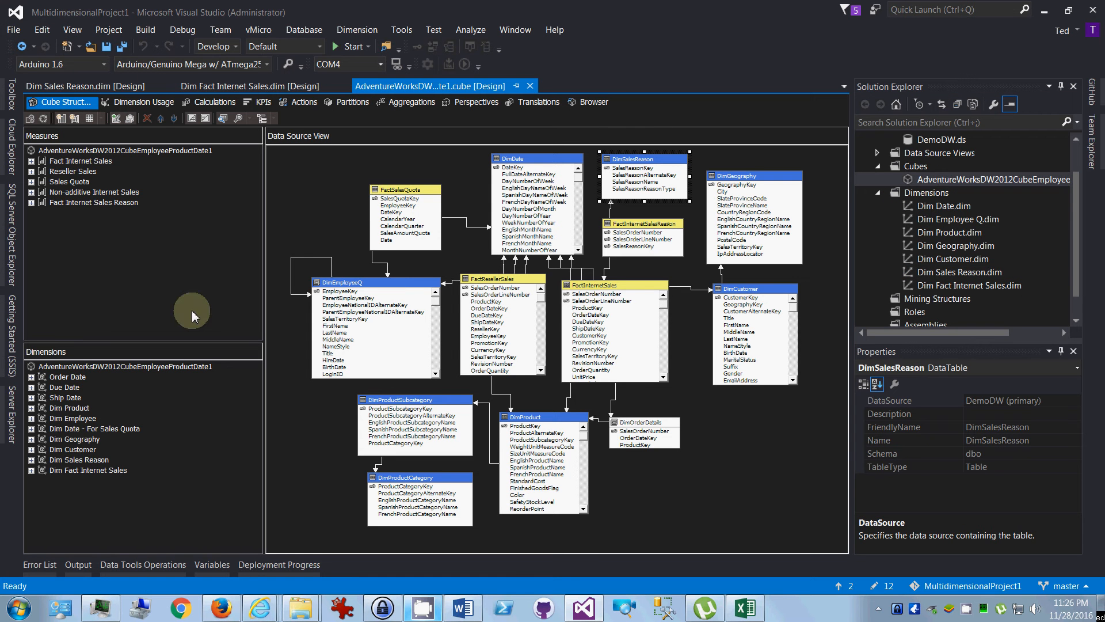
Inspect the Fact Internet Sales Reason measure group, its cube dimensions and source table, then expand it to show Fact Internet Sales Reason Count.
{"action": "left_click", "coordinate": [94, 201]}
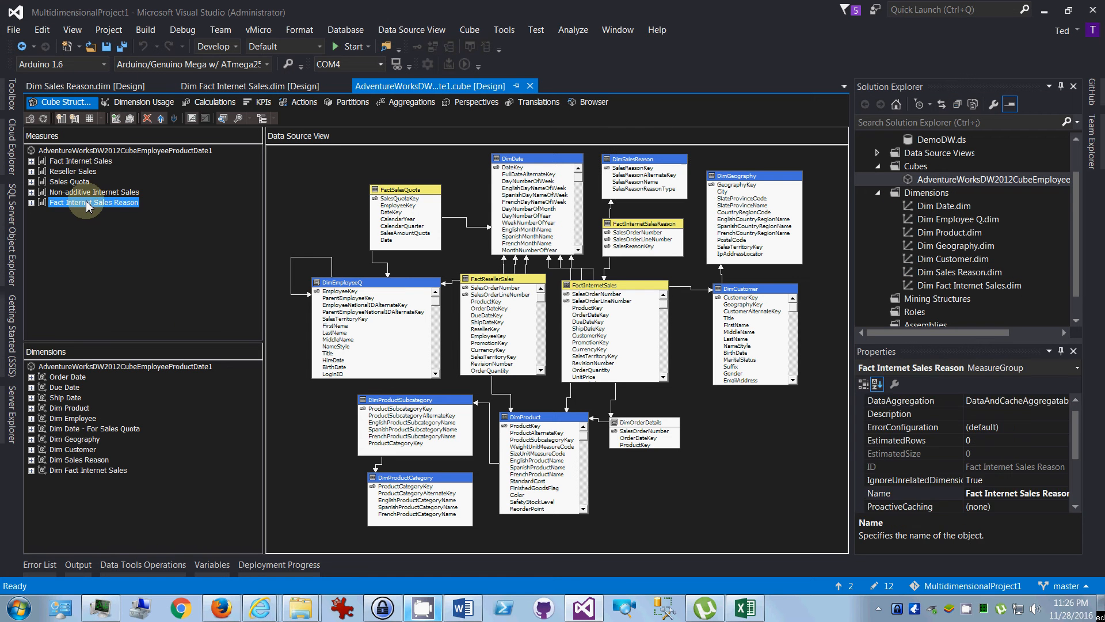
{"action": "left_click", "coordinate": [79, 459]}
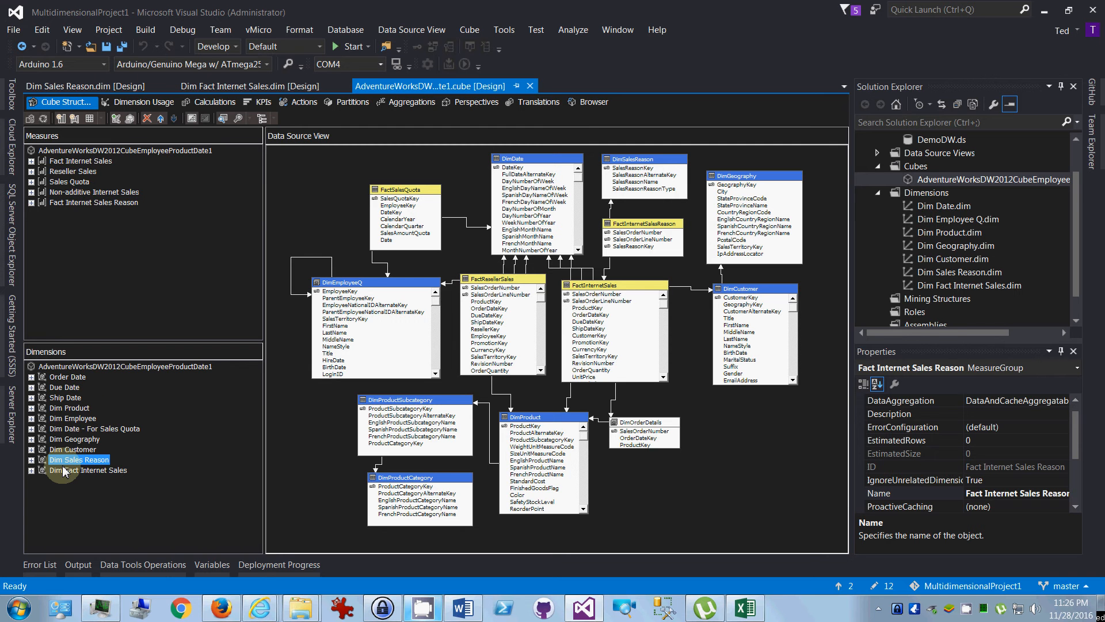
{"action": "left_click", "coordinate": [88, 469]}
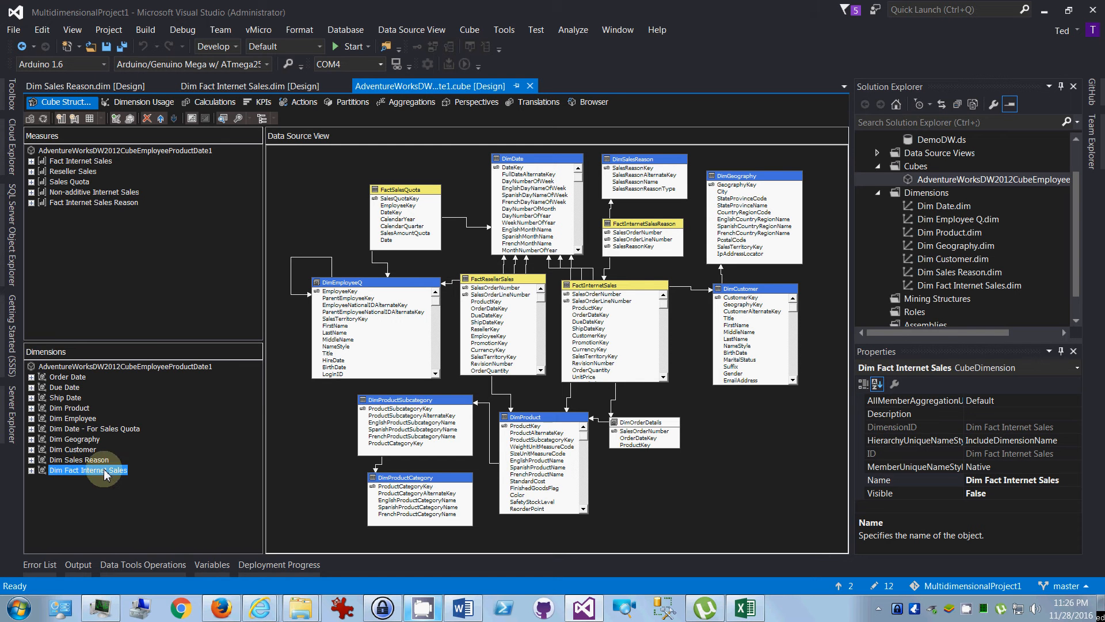
{"action": "left_click", "coordinate": [94, 202]}
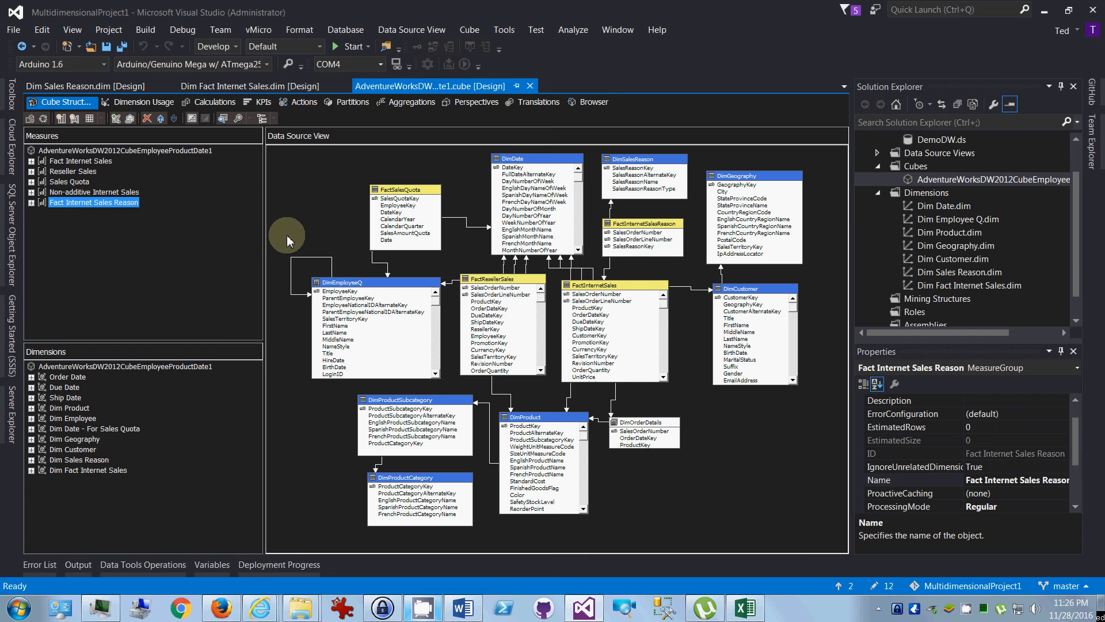
{"action": "left_click", "coordinate": [643, 223]}
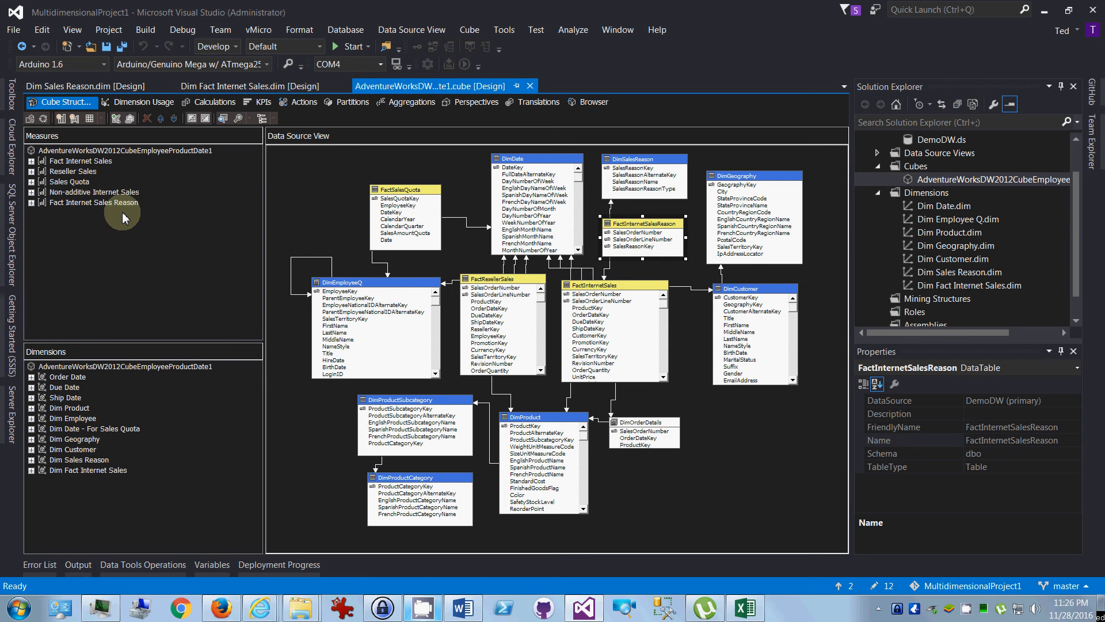
{"action": "left_click", "coordinate": [95, 201]}
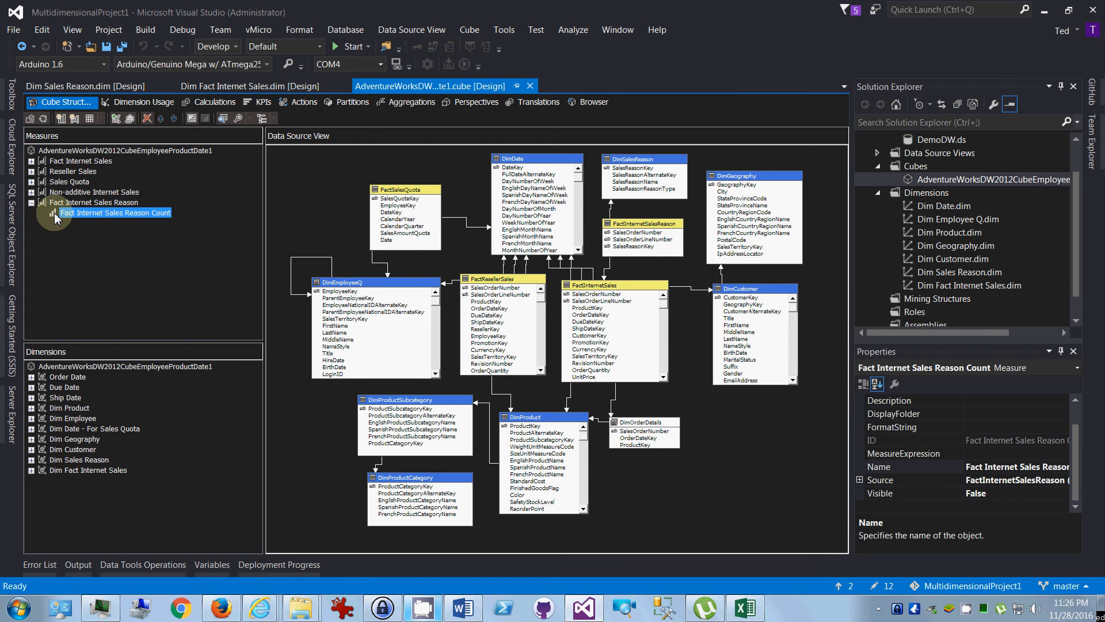
Confirm Fact Internet Sales Reason Count uses Count of rows over FactInternetSalesReason in Edit Measure.
{"action": "double_click", "coordinate": [115, 211]}
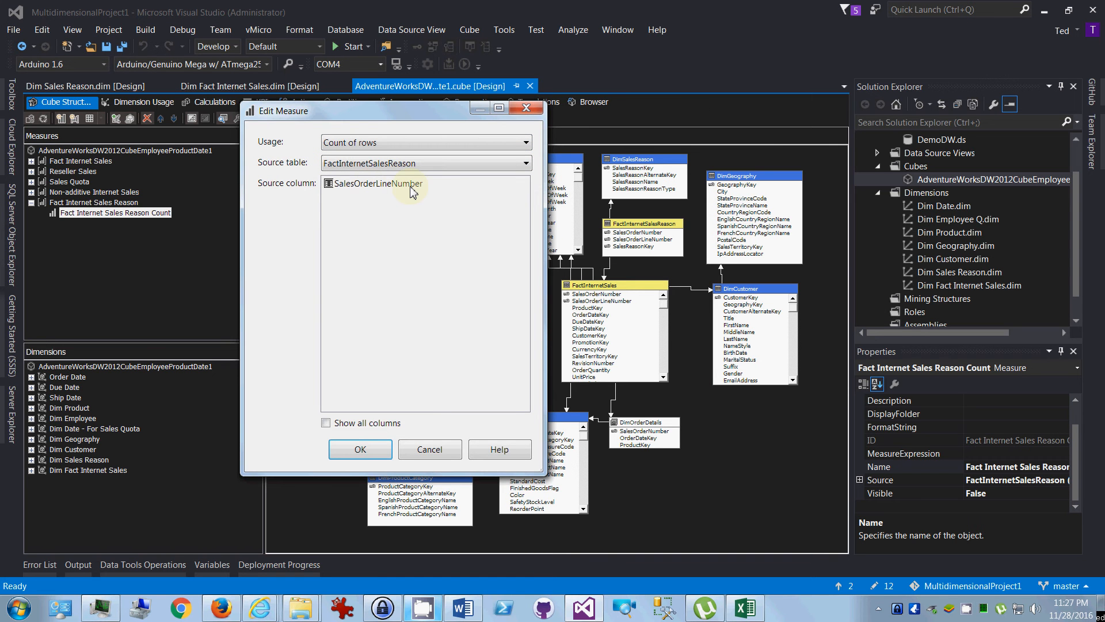
{"action": "mouse_move", "coordinate": [349, 204]}
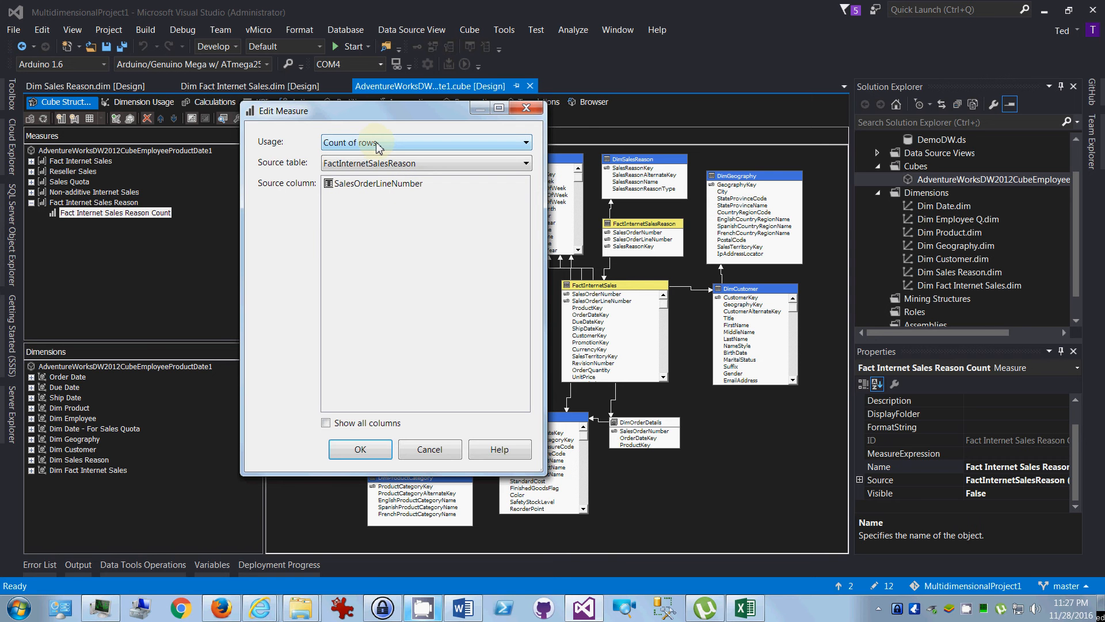
{"action": "left_click", "coordinate": [523, 143]}
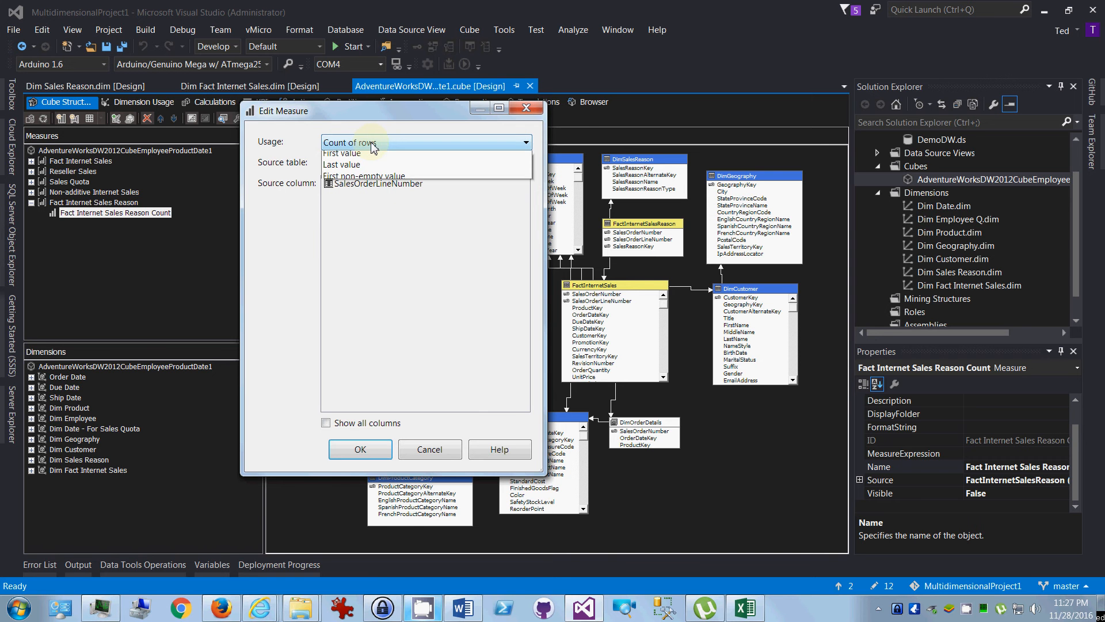
{"action": "left_click", "coordinate": [522, 143]}
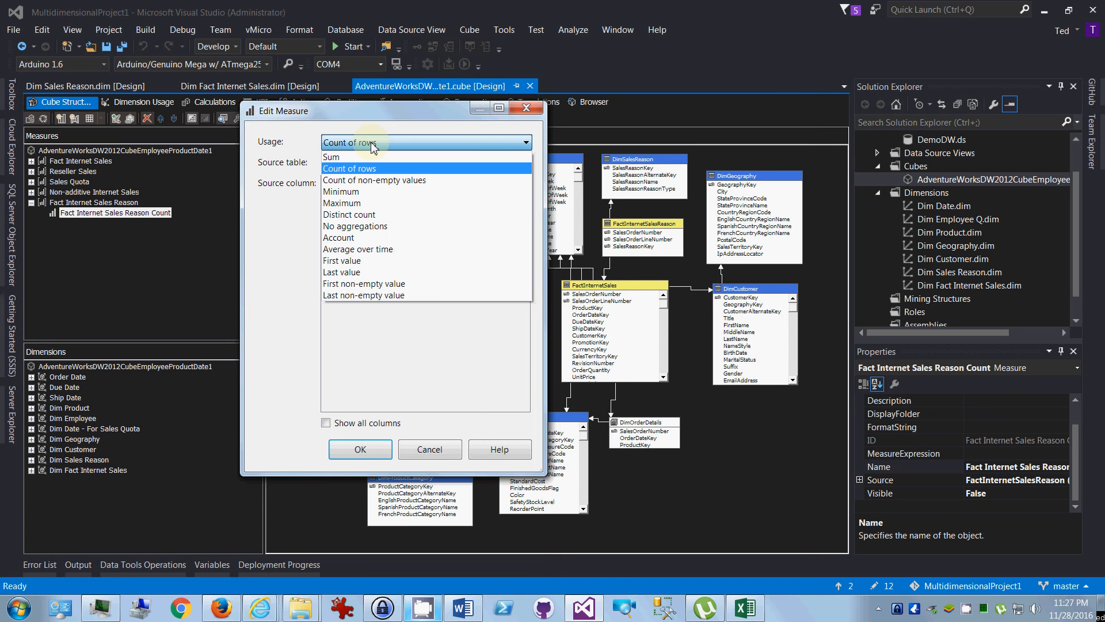
{"action": "left_click", "coordinate": [349, 168]}
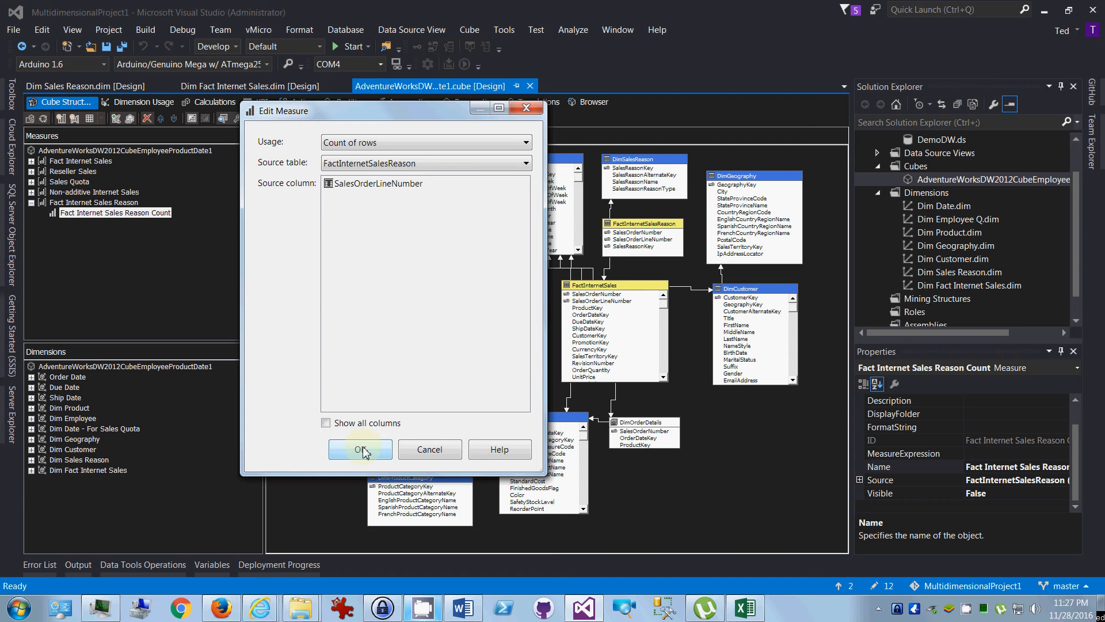
{"action": "left_click", "coordinate": [361, 449]}
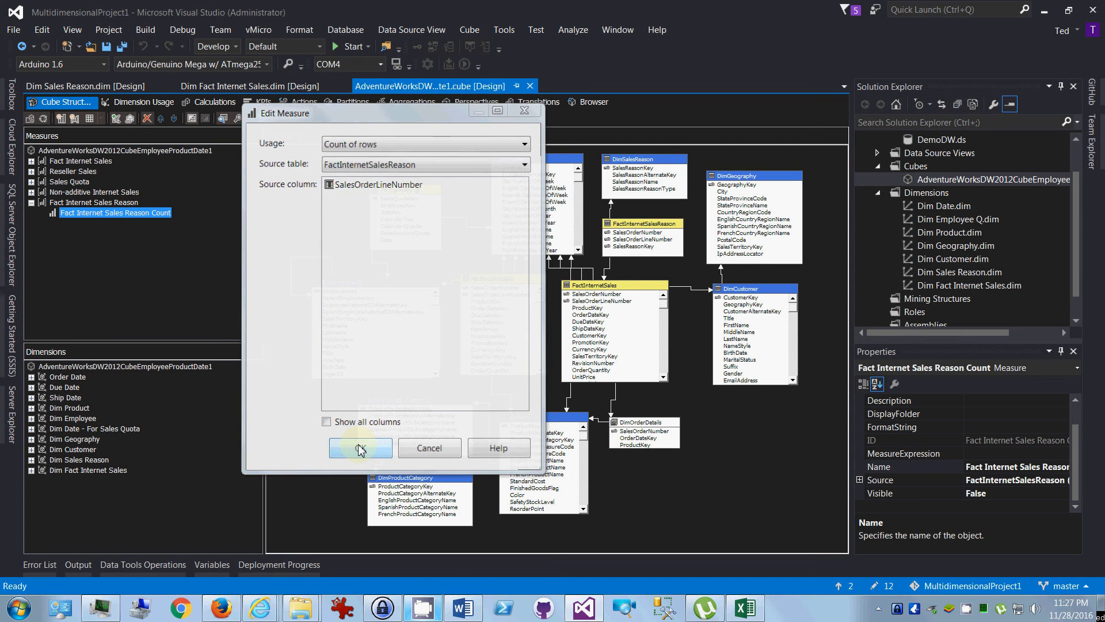
{"action": "left_click", "coordinate": [360, 447]}
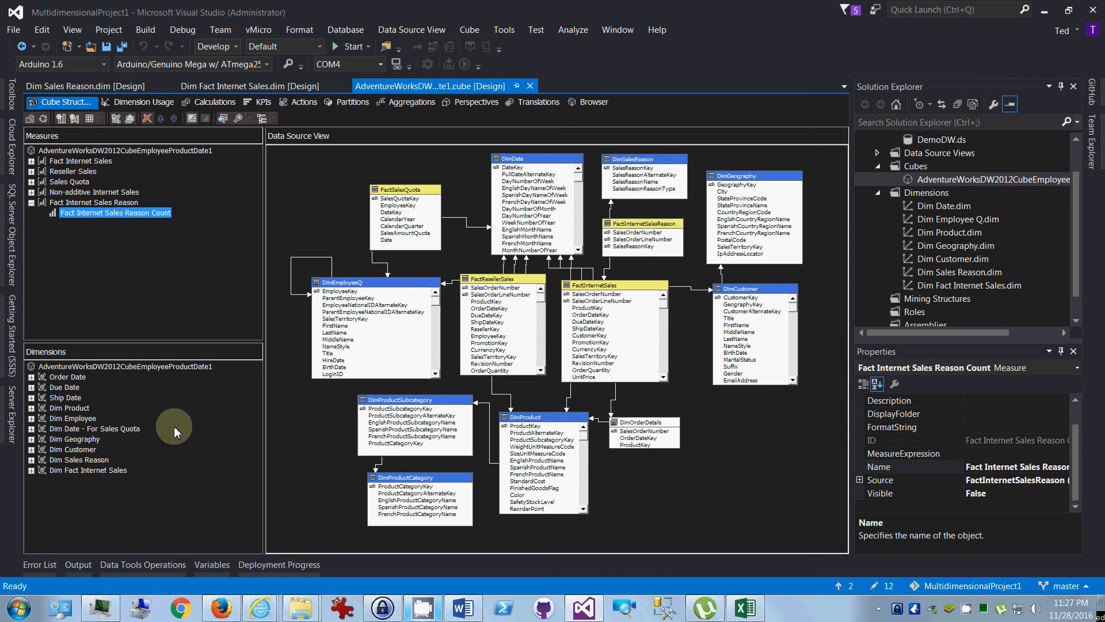
{"action": "left_click", "coordinate": [599, 285]}
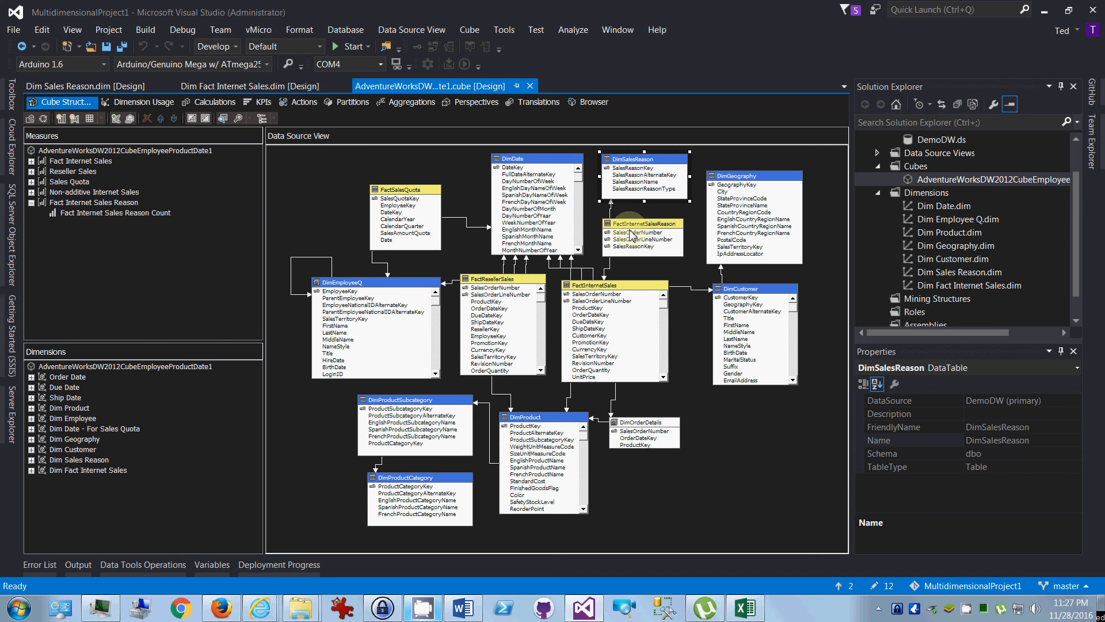
{"action": "left_click", "coordinate": [591, 285]}
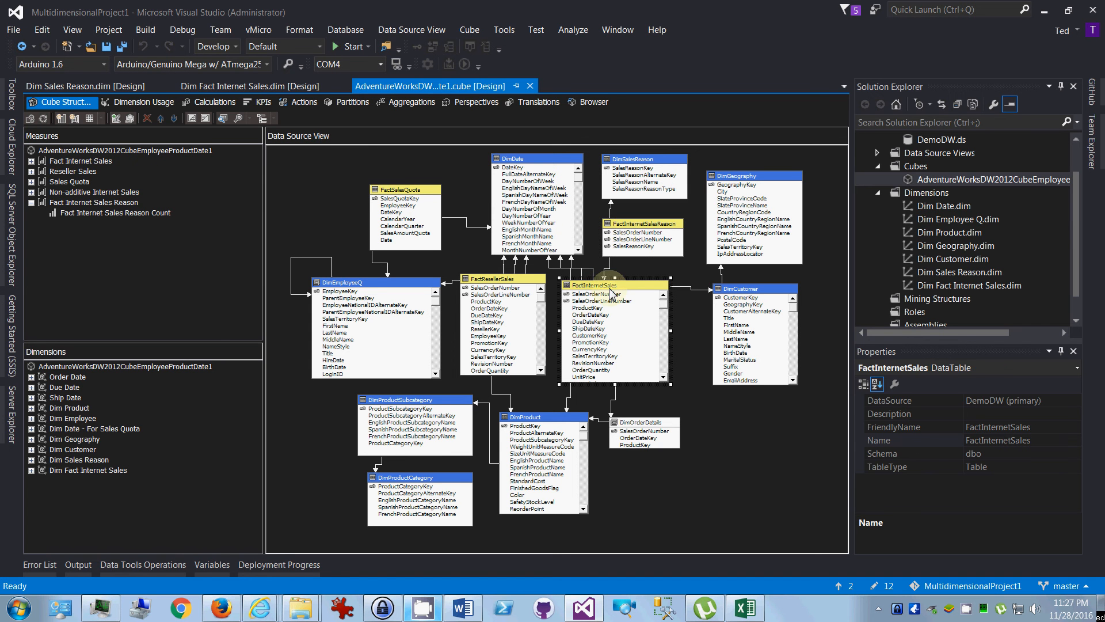
{"action": "mouse_move", "coordinate": [605, 293]}
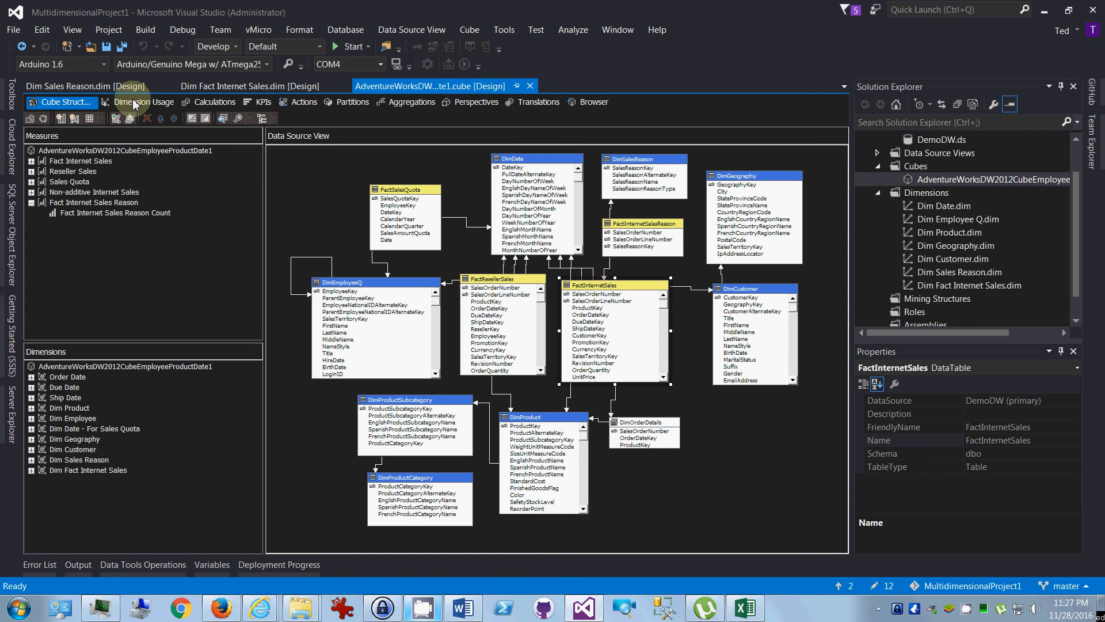
Show the Dimension Usage grid relating dimensions to measure groups.
{"action": "left_click", "coordinate": [142, 101]}
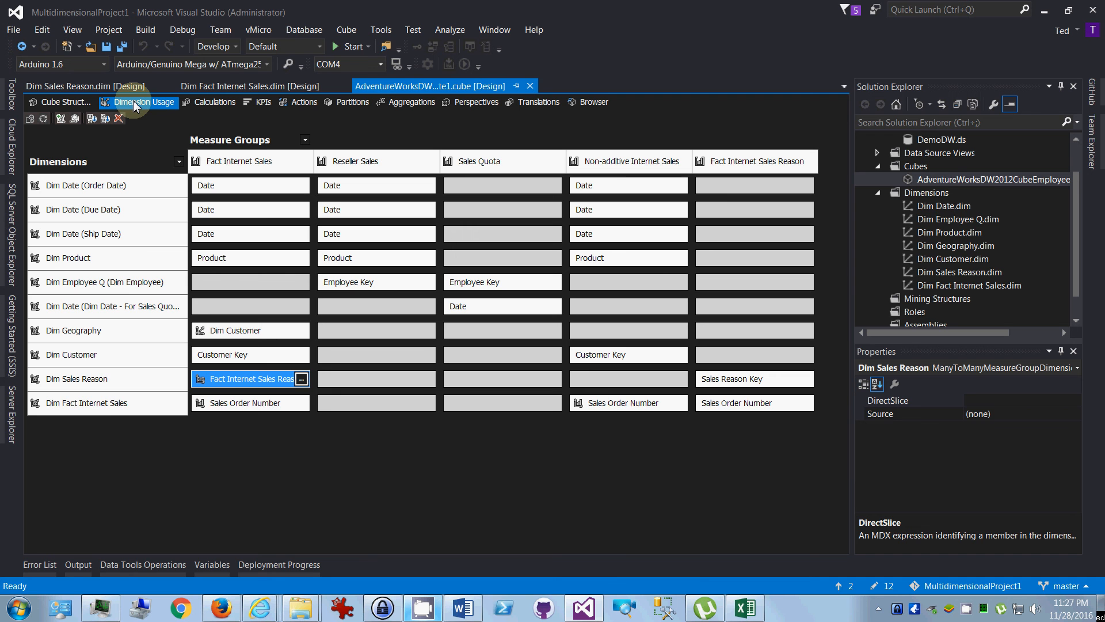
{"action": "mouse_move", "coordinate": [161, 110]}
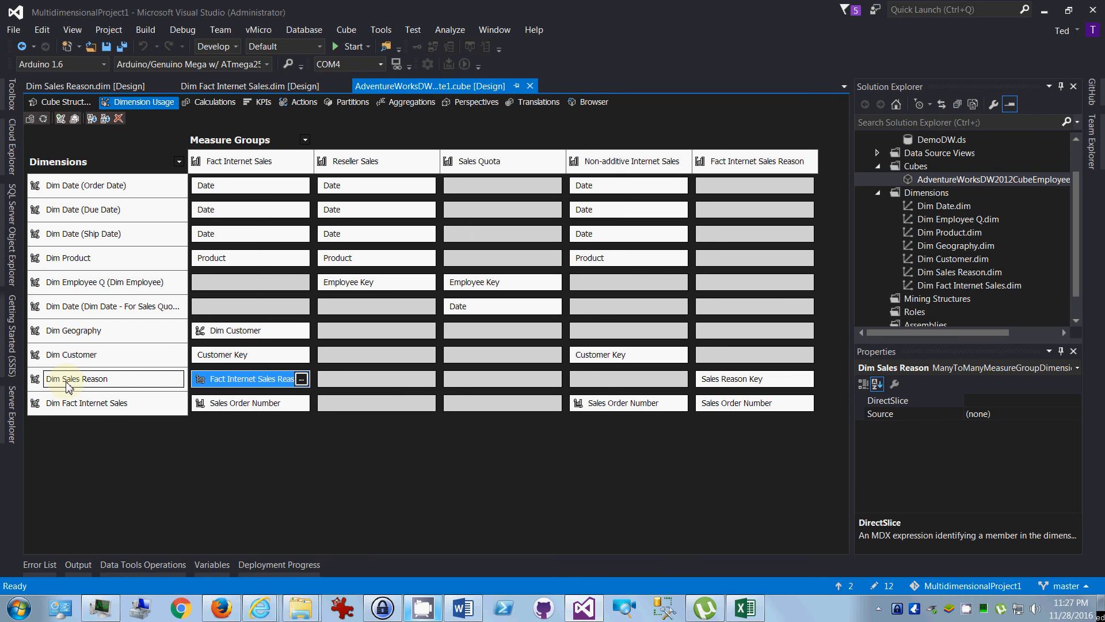
{"action": "mouse_move", "coordinate": [280, 166]}
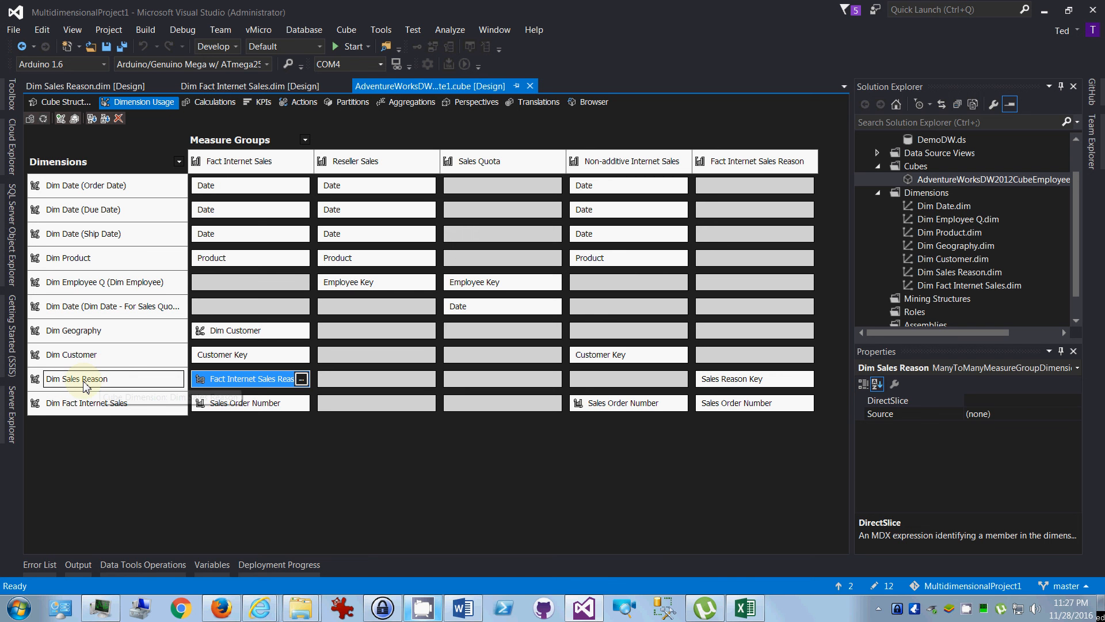
{"action": "mouse_move", "coordinate": [217, 389]}
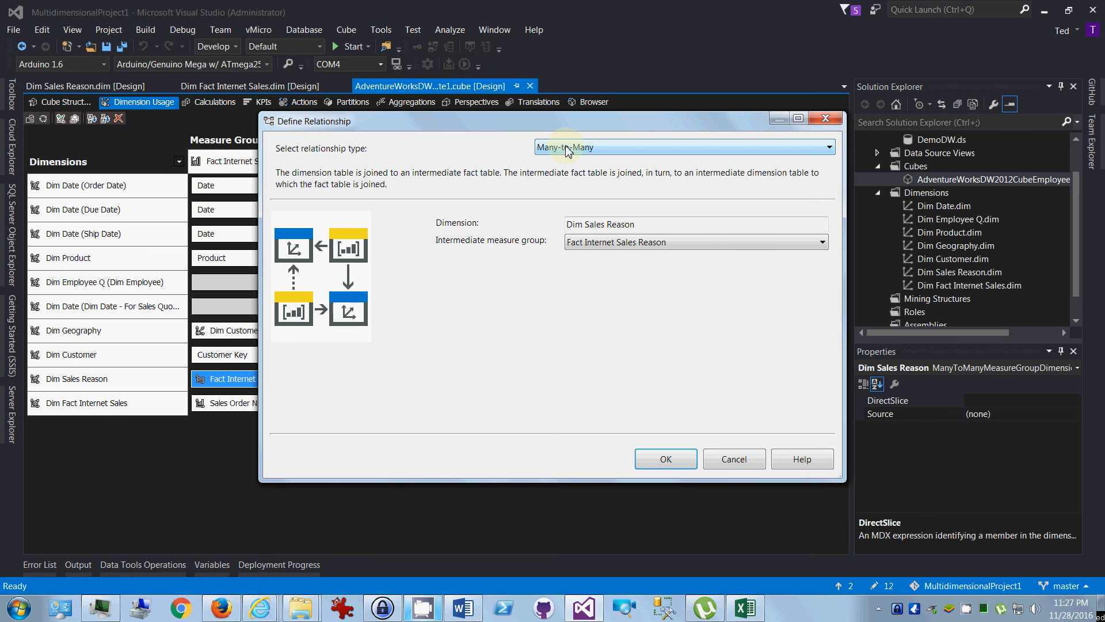
Set Fact Internet Sales Reason as the intermediate measure group, confirm the many-to-many relationship, then switch to the Excel PivotTable.
{"action": "left_click", "coordinate": [822, 242]}
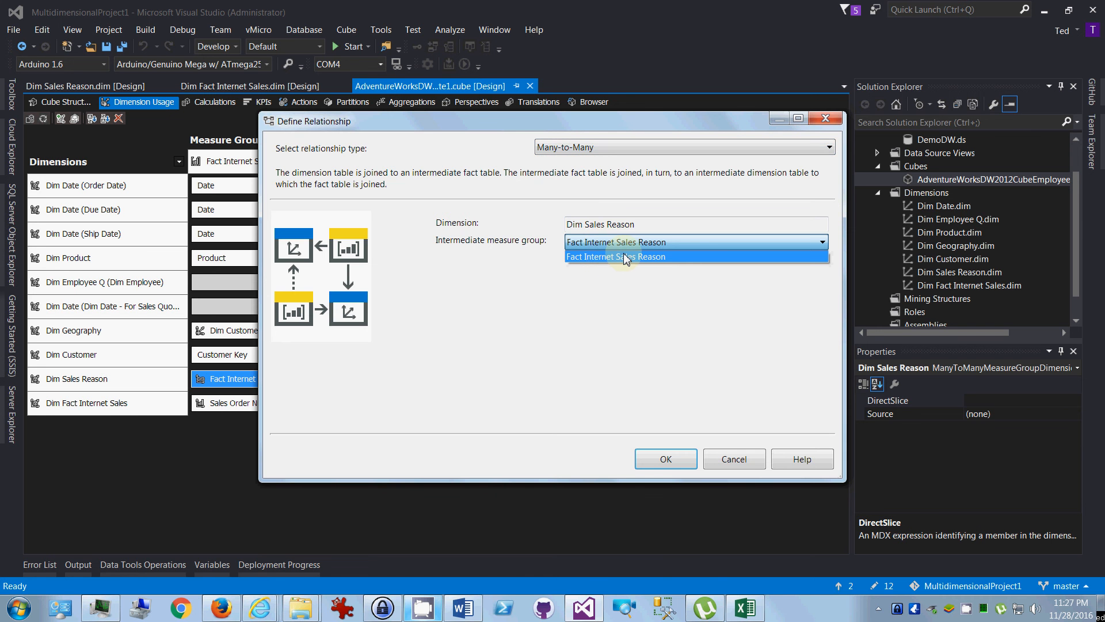
{"action": "left_click", "coordinate": [616, 255]}
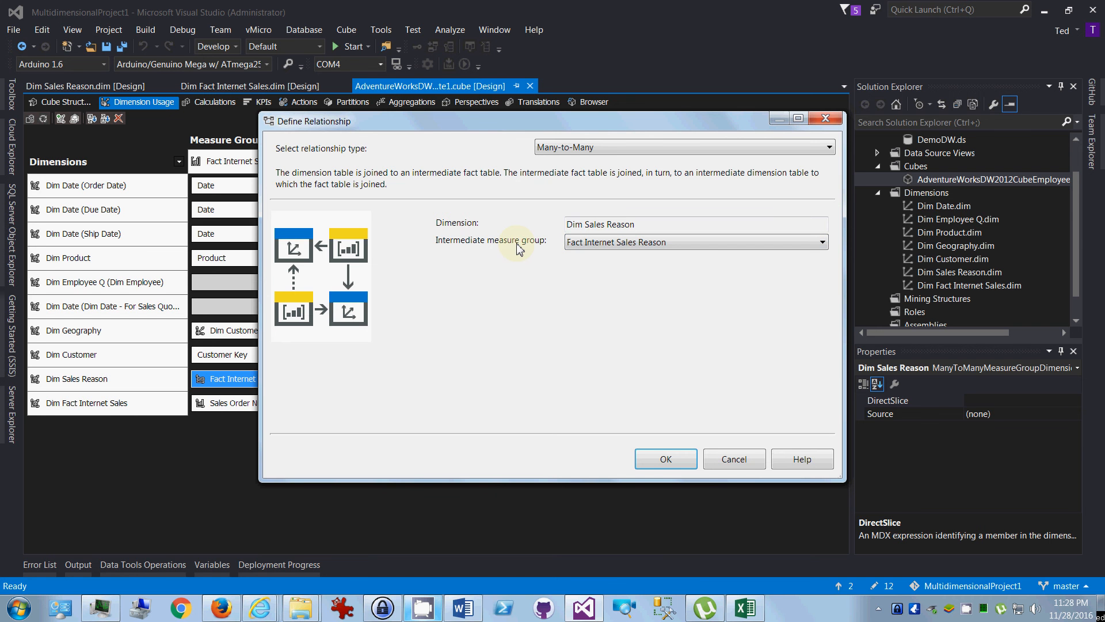
{"action": "mouse_move", "coordinate": [534, 249]}
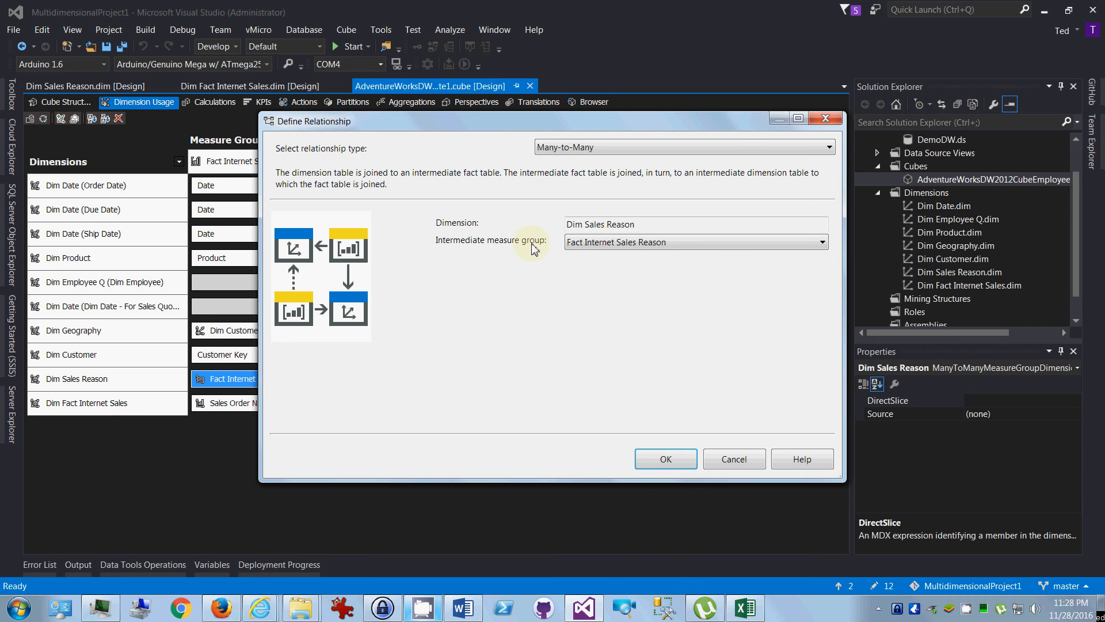
{"action": "left_click", "coordinate": [665, 458]}
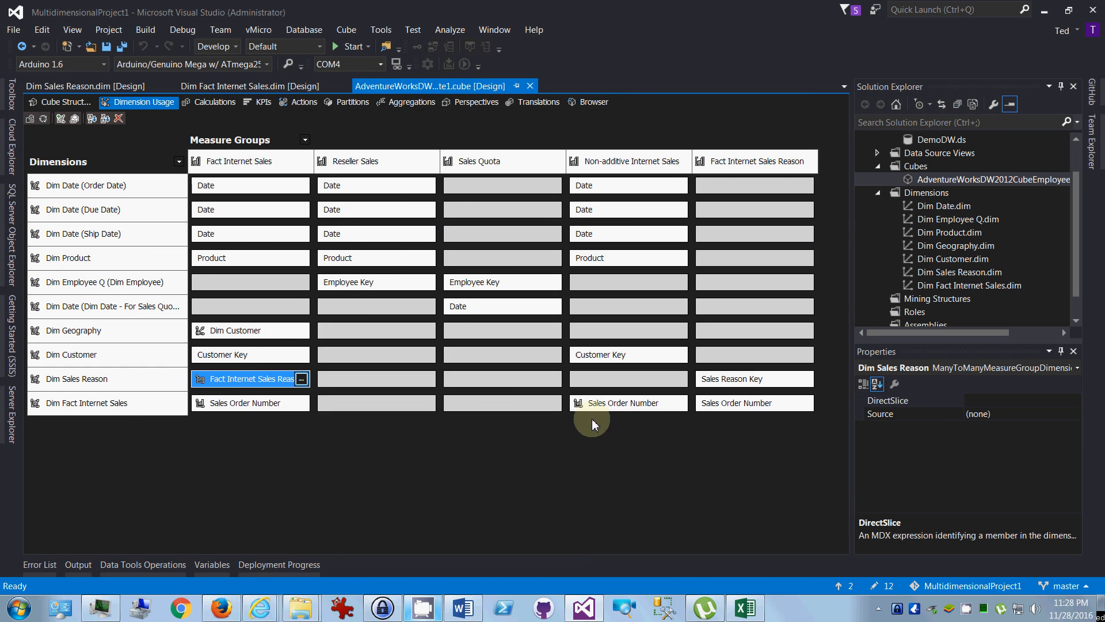
{"action": "left_click", "coordinate": [61, 101]}
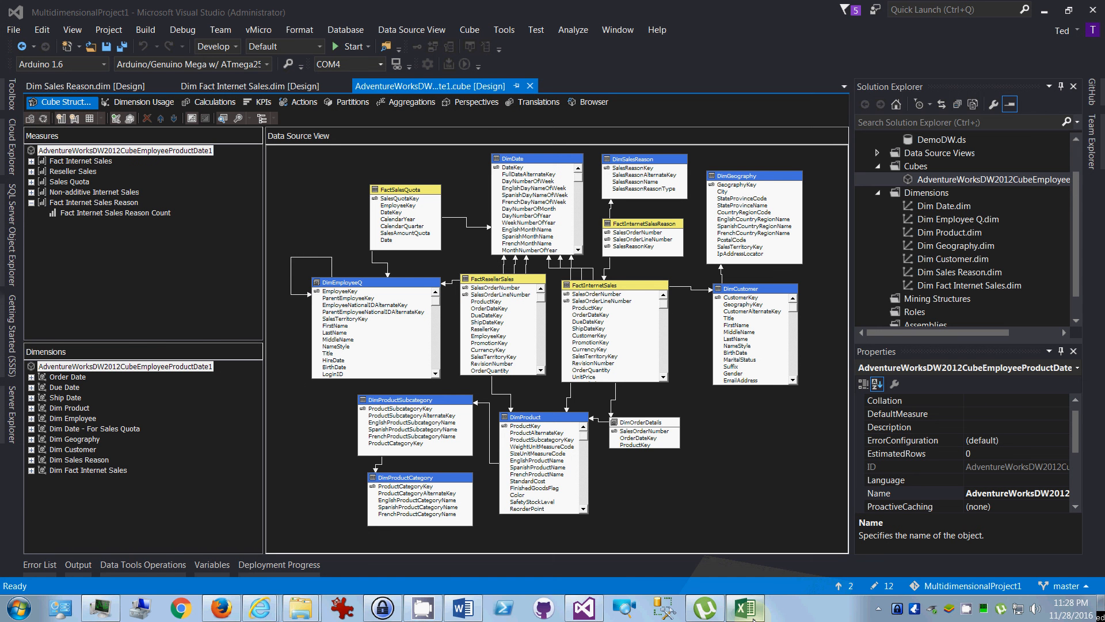
{"action": "left_click", "coordinate": [746, 607]}
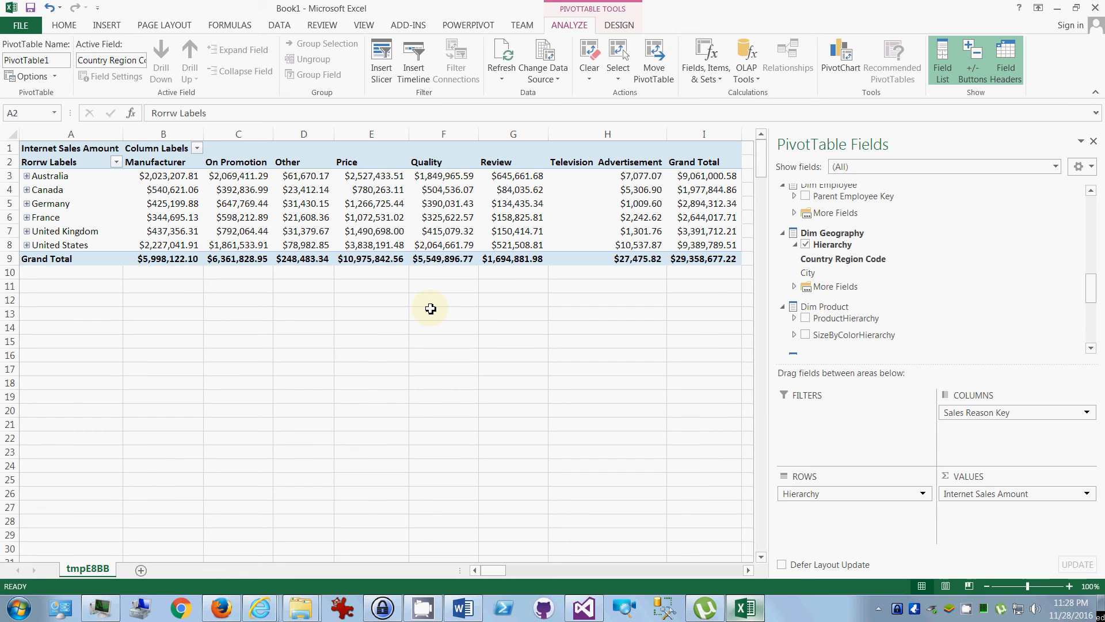
{"action": "mouse_move", "coordinate": [977, 498]}
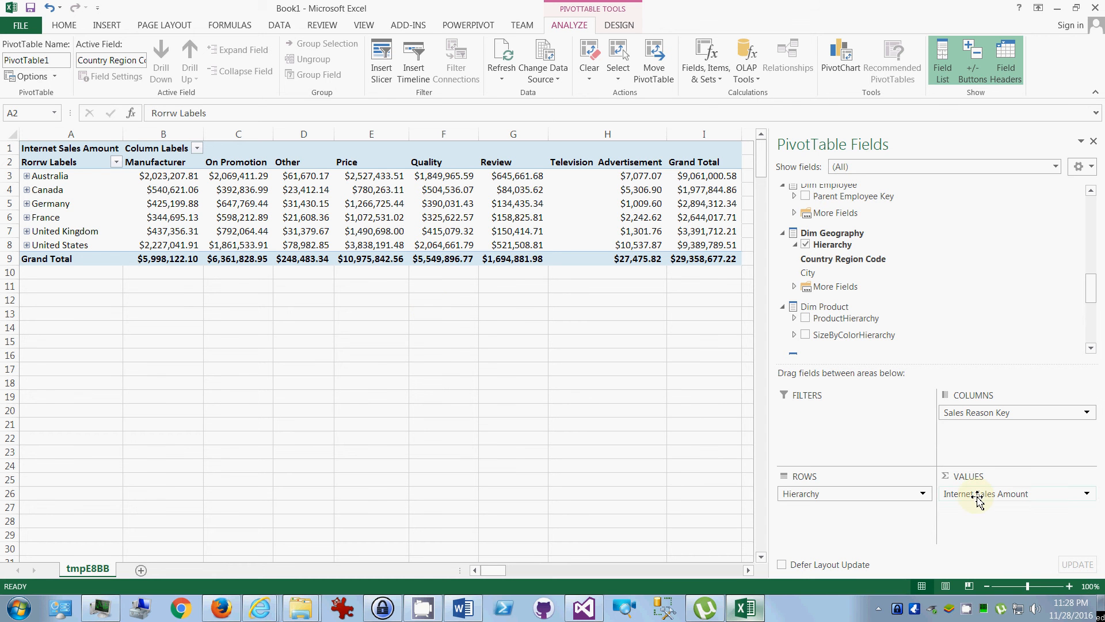
{"action": "mouse_move", "coordinate": [827, 497]}
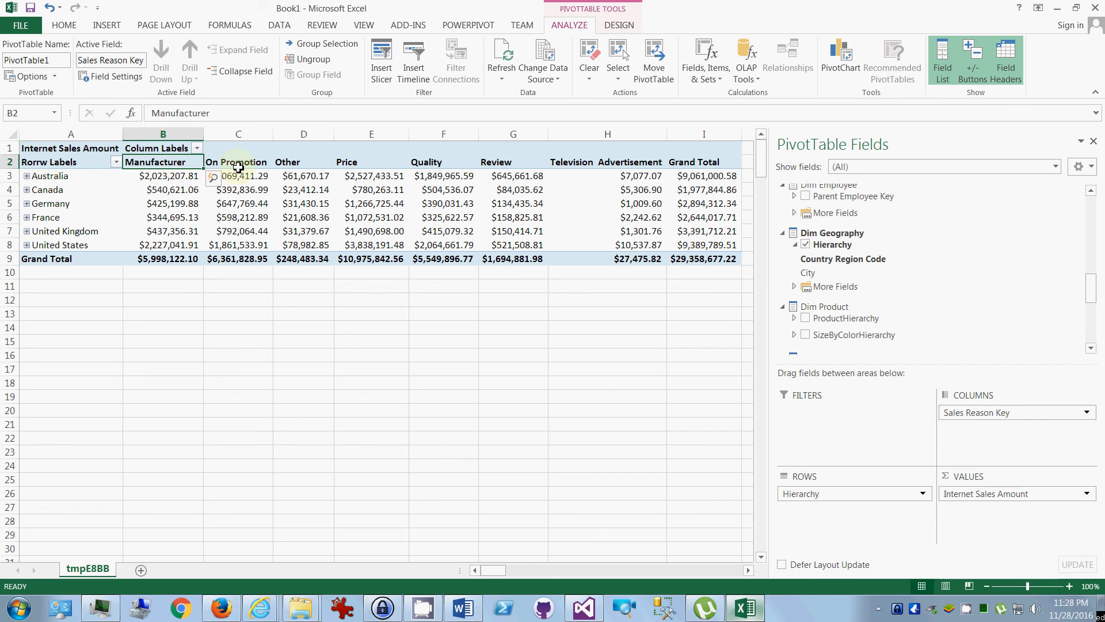
{"action": "left_click", "coordinate": [371, 188]}
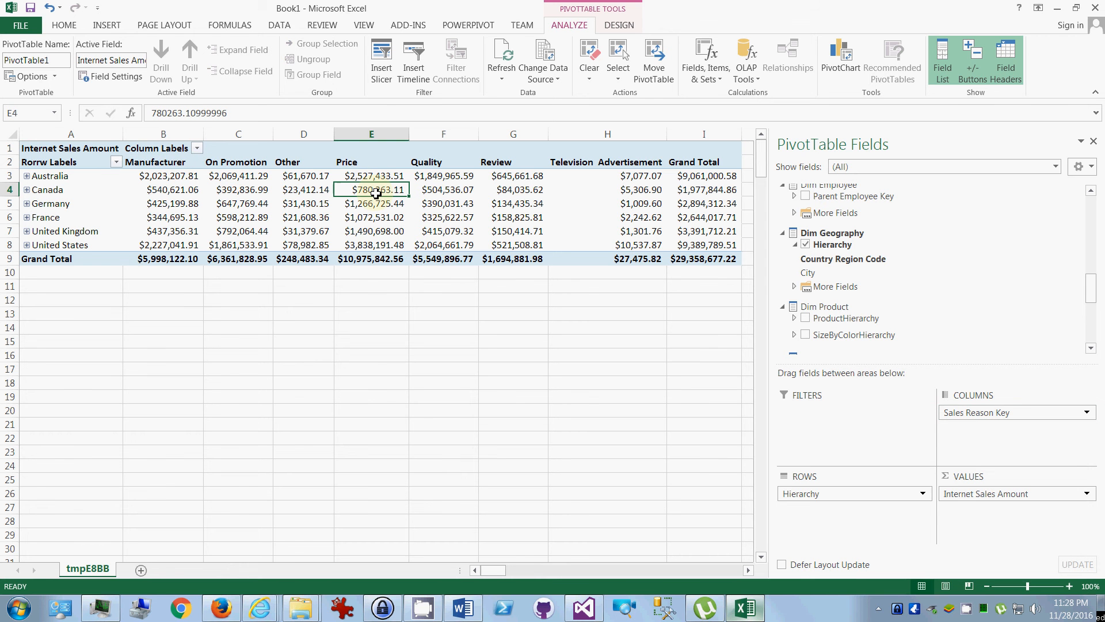